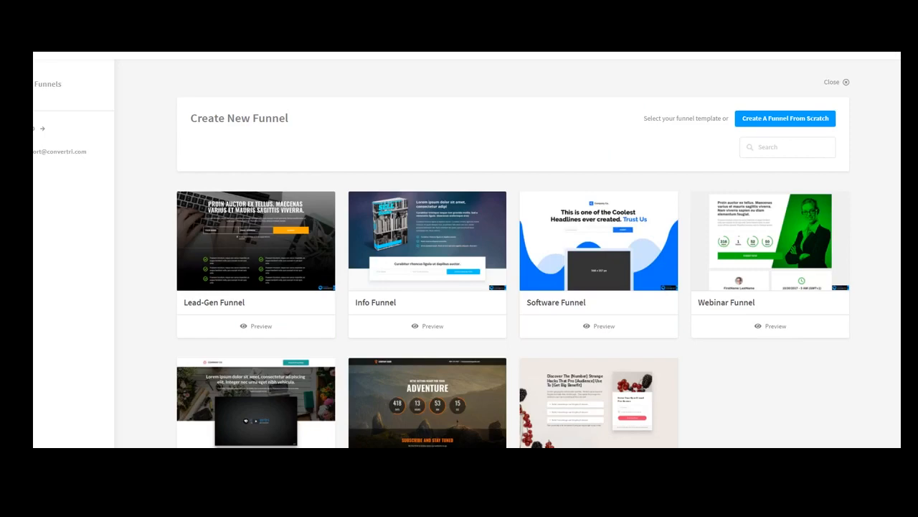
Step: Preview the Lead-Gen Funnel template from the Create New Funnel gallery
{"action": "scroll", "scroll_direction": "down", "scroll_amount": 3}
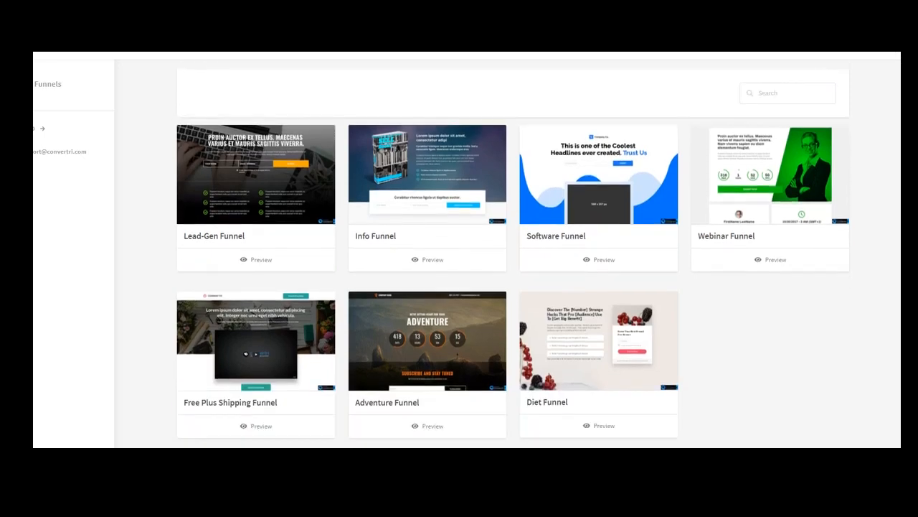
{"action": "scroll", "scroll_direction": "down", "scroll_amount": 3}
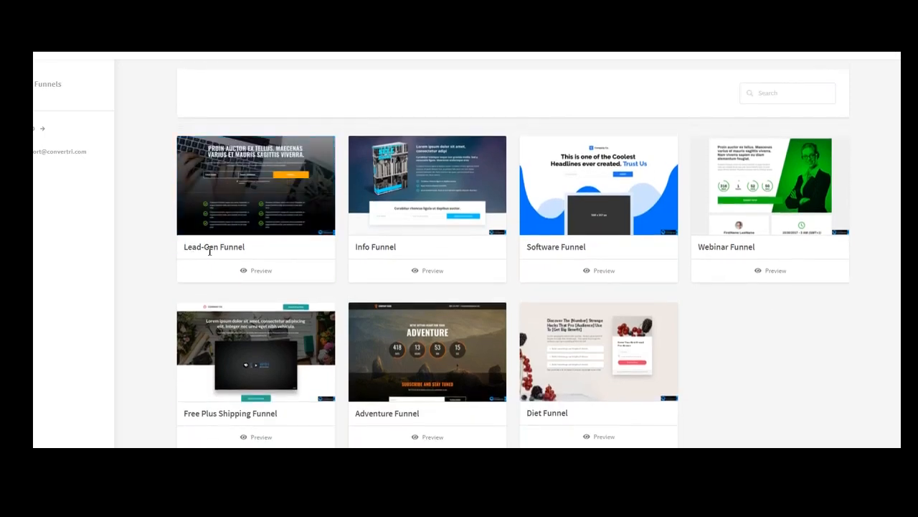
{"action": "mouse_move", "coordinate": [256, 184]}
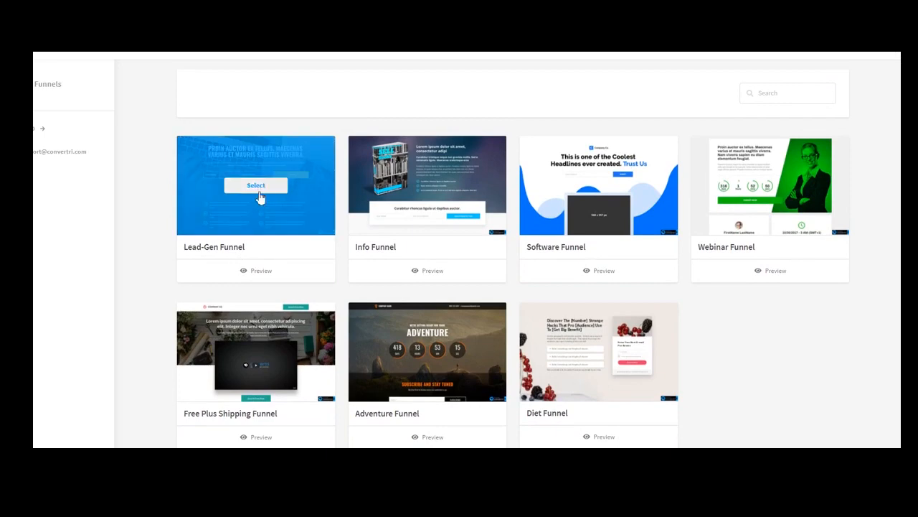
{"action": "left_click", "coordinate": [255, 185]}
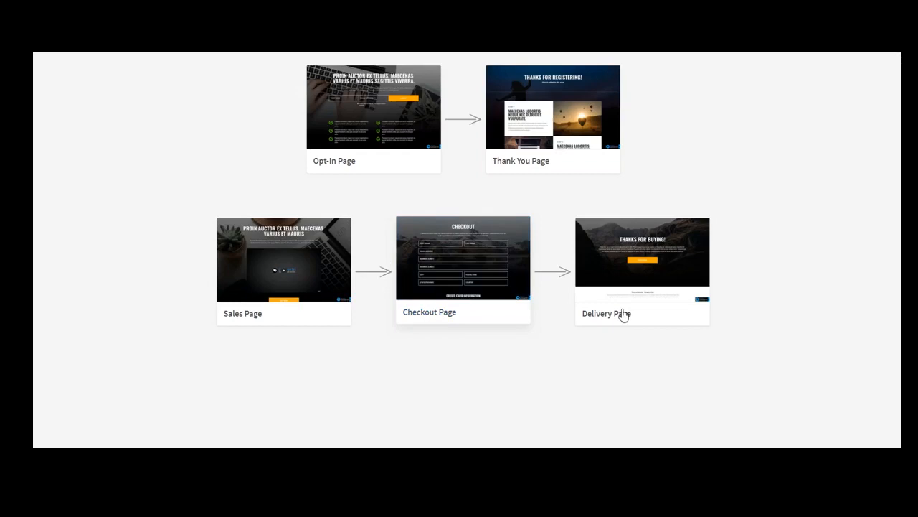
{"action": "mouse_move", "coordinate": [643, 258]}
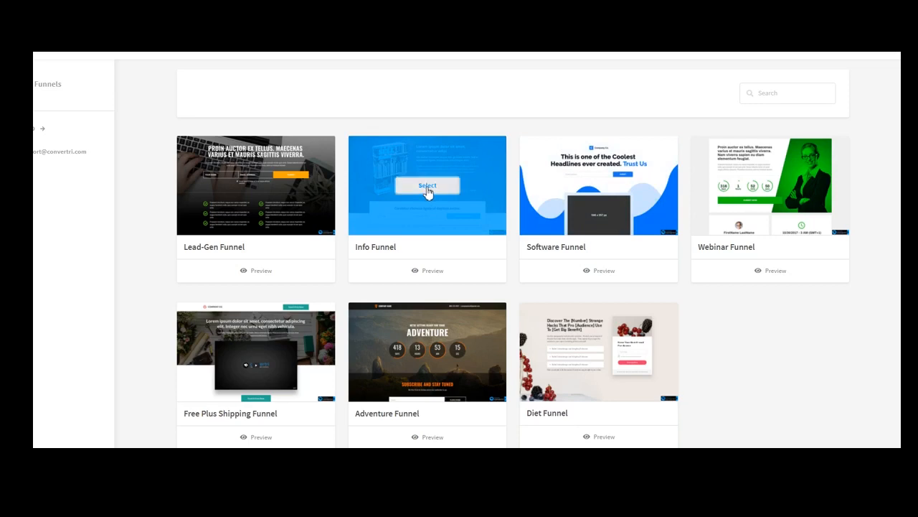
{"action": "mouse_move", "coordinate": [459, 258]}
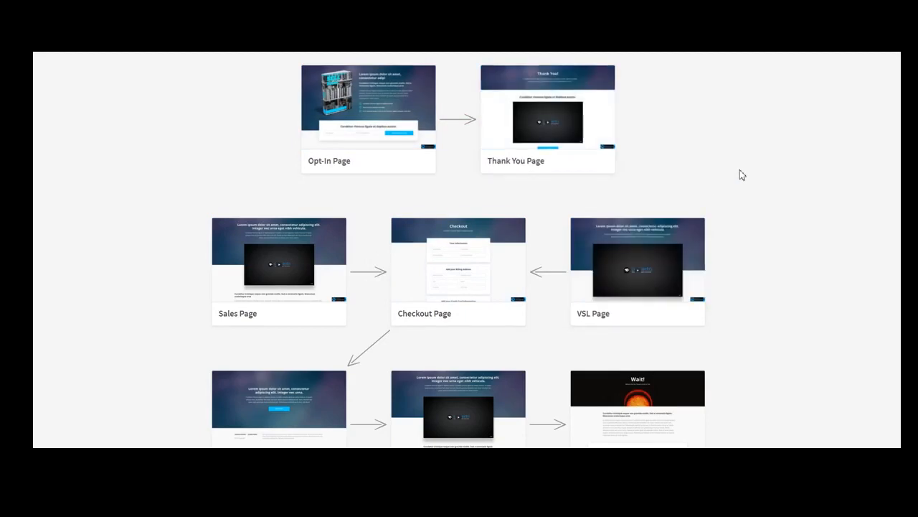
{"action": "mouse_move", "coordinate": [749, 204]}
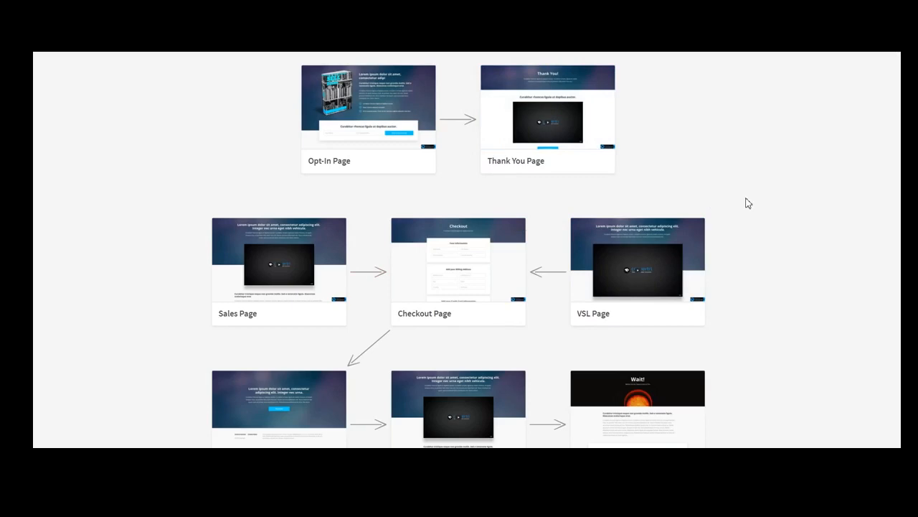
{"action": "mouse_move", "coordinate": [795, 212]}
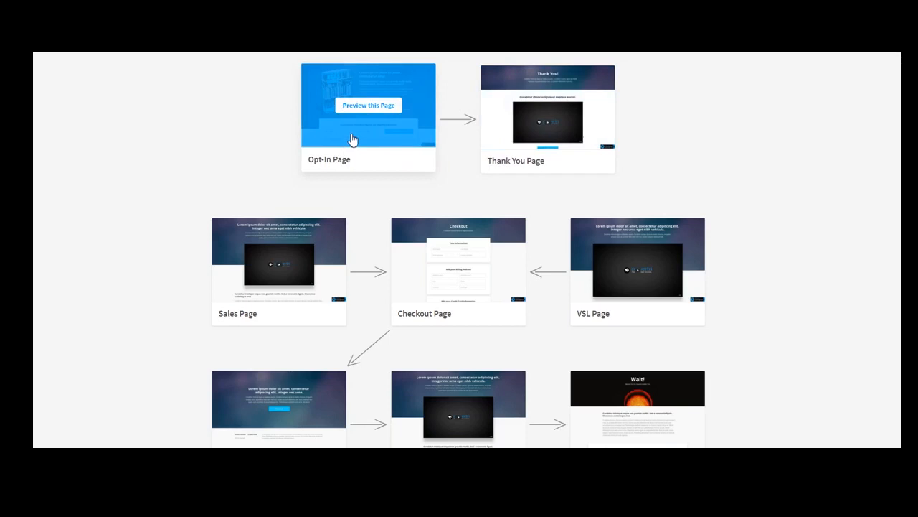
{"action": "mouse_move", "coordinate": [840, 153]}
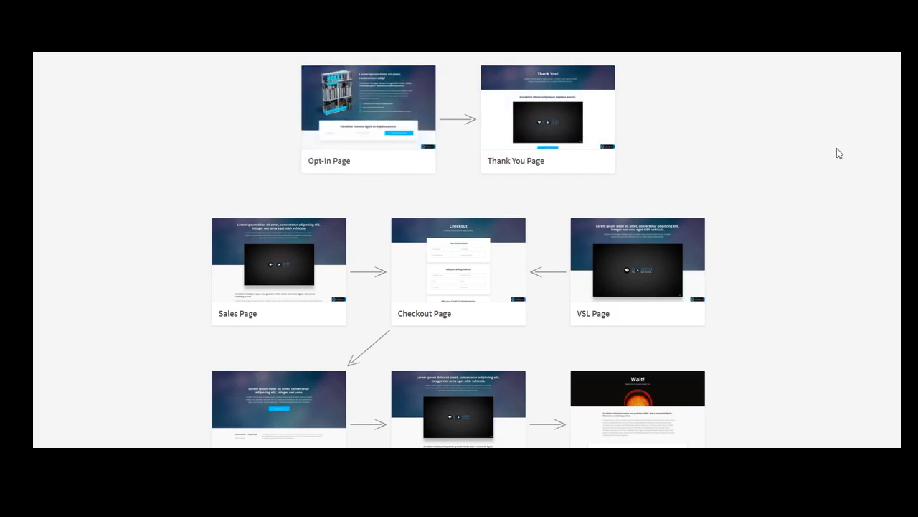
{"action": "mouse_move", "coordinate": [367, 106]}
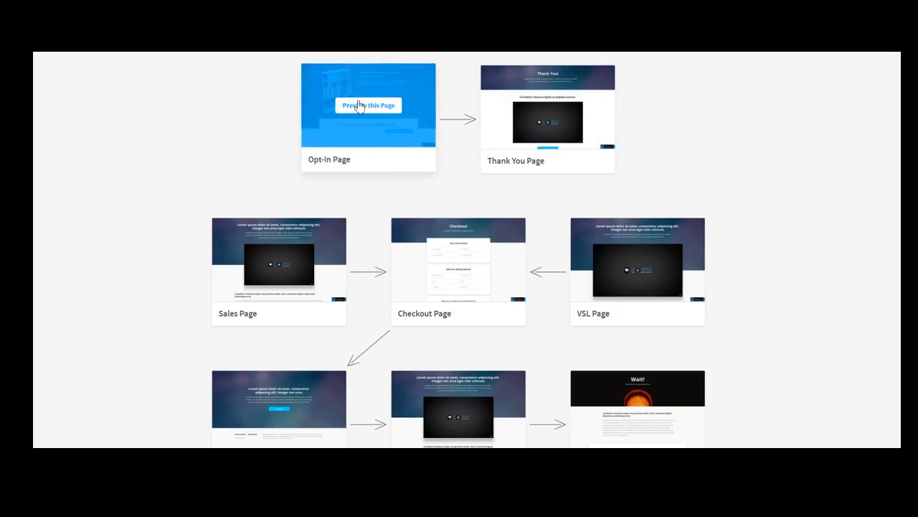
{"action": "mouse_move", "coordinate": [384, 142]}
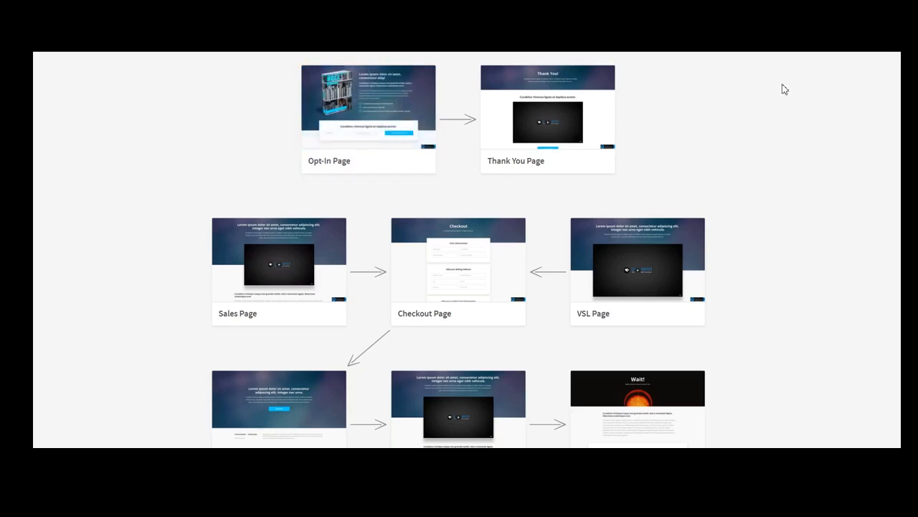
{"action": "mouse_move", "coordinate": [367, 103]}
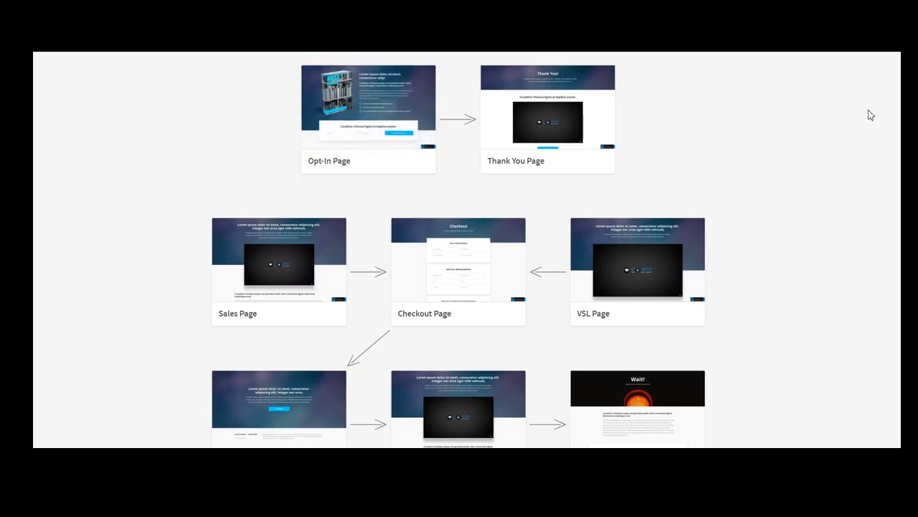
{"action": "mouse_move", "coordinate": [565, 140]}
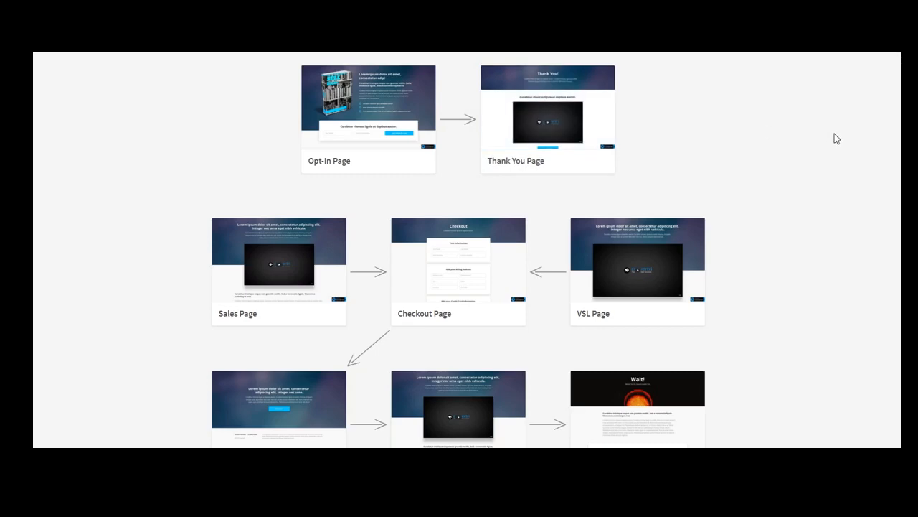
{"action": "mouse_move", "coordinate": [549, 106]}
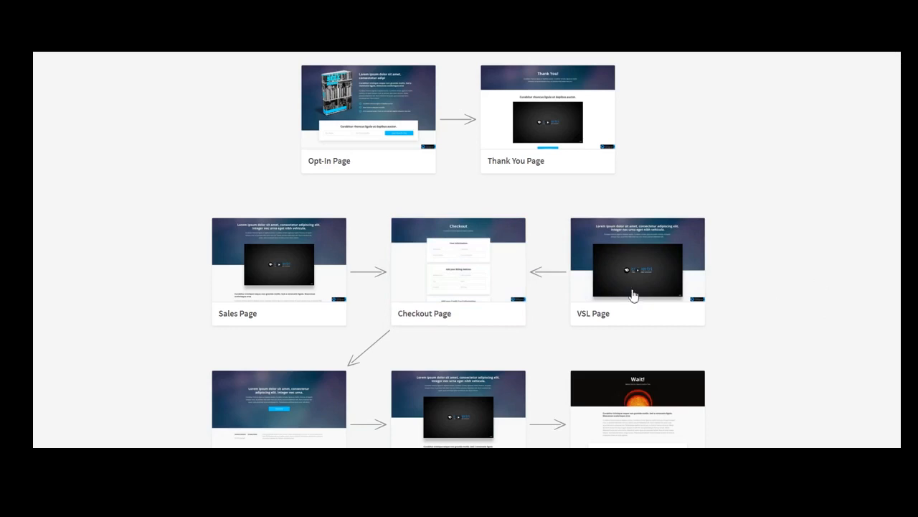
{"action": "mouse_move", "coordinate": [313, 333]}
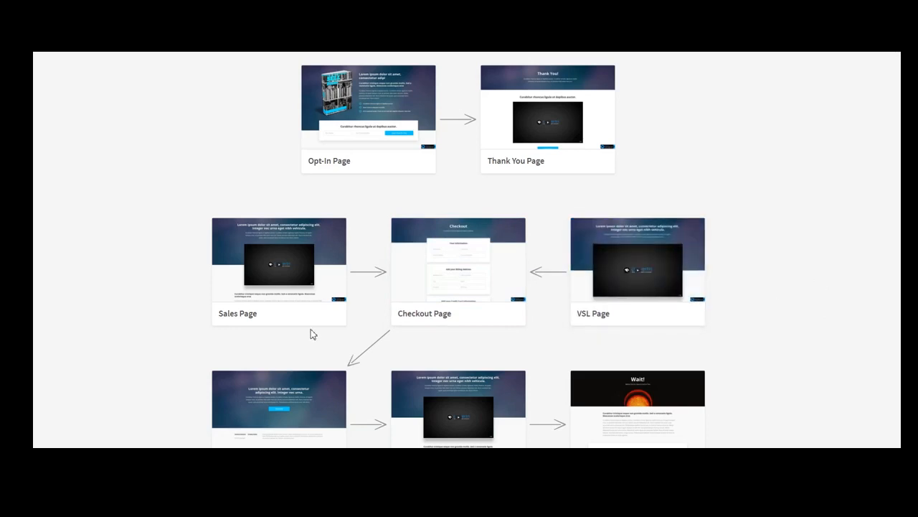
{"action": "mouse_move", "coordinate": [637, 270]}
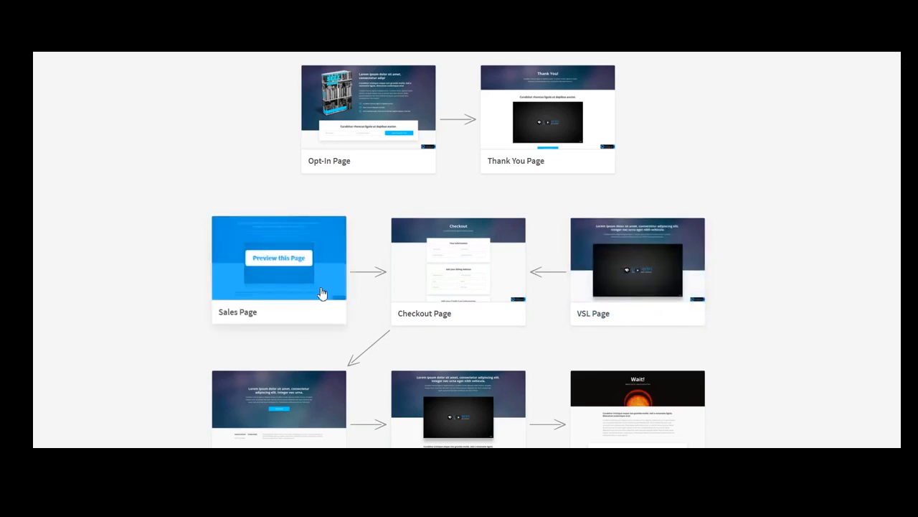
{"action": "mouse_move", "coordinate": [295, 295]}
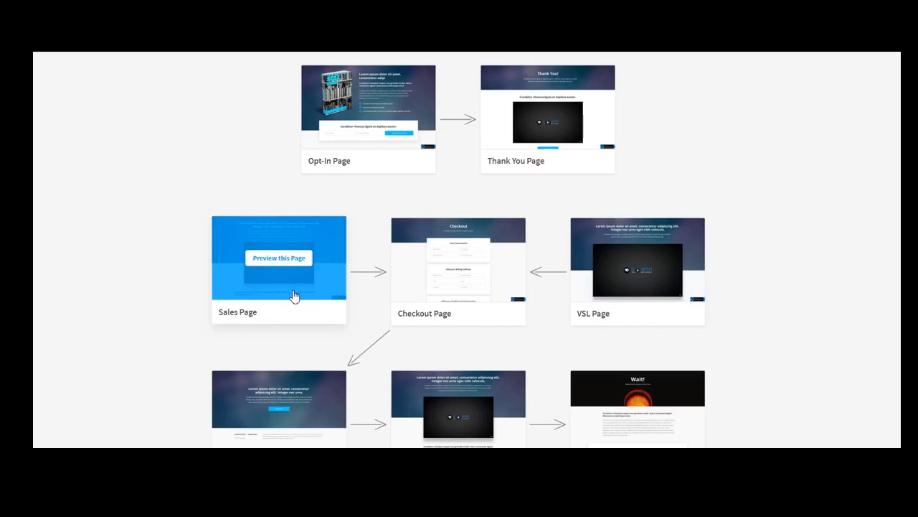
{"action": "mouse_move", "coordinate": [253, 312]}
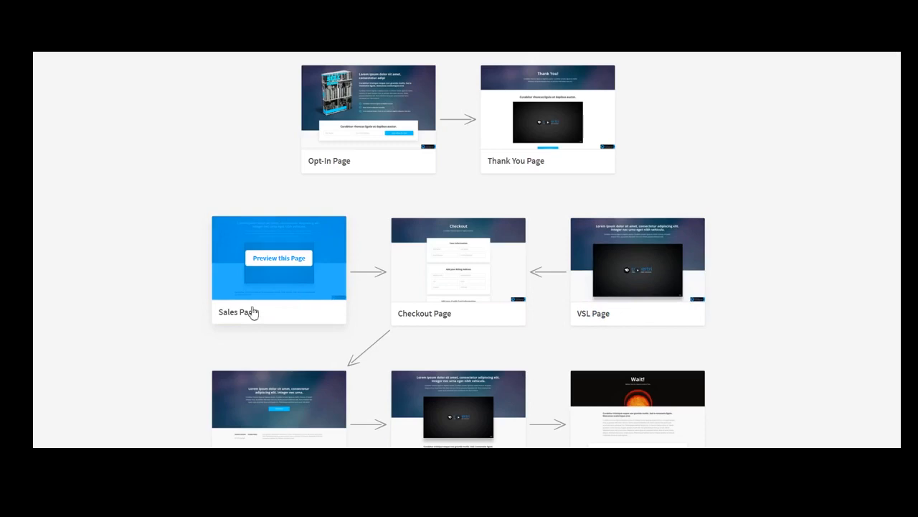
{"action": "left_click", "coordinate": [279, 258]}
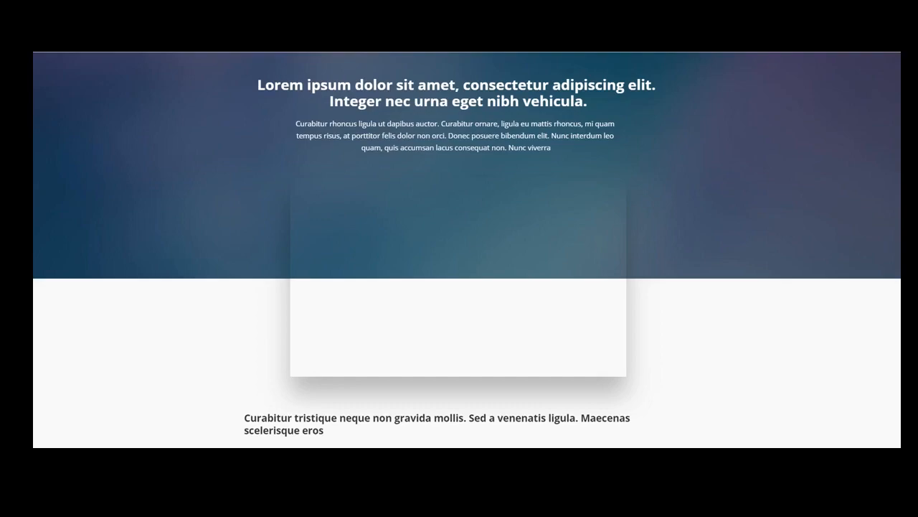
{"action": "scroll", "scroll_direction": "down", "scroll_amount": 3}
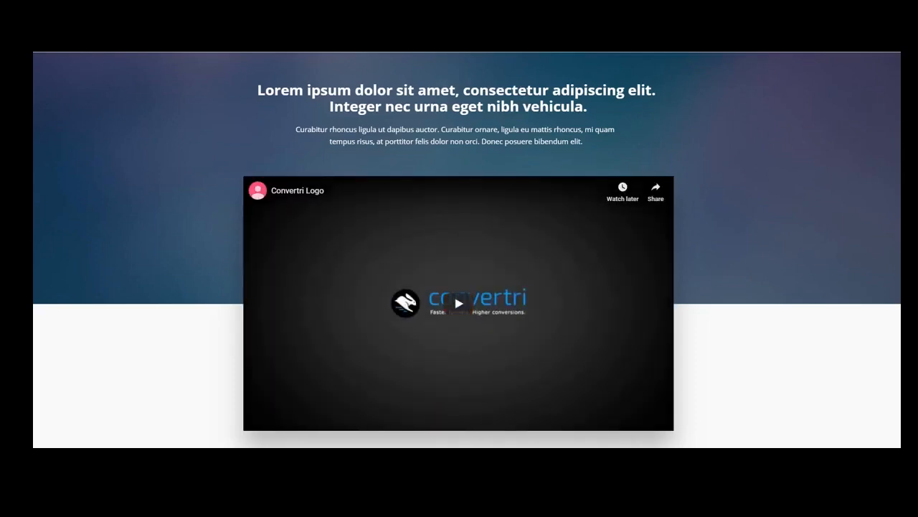
{"action": "scroll", "scroll_direction": "down", "scroll_amount": 3}
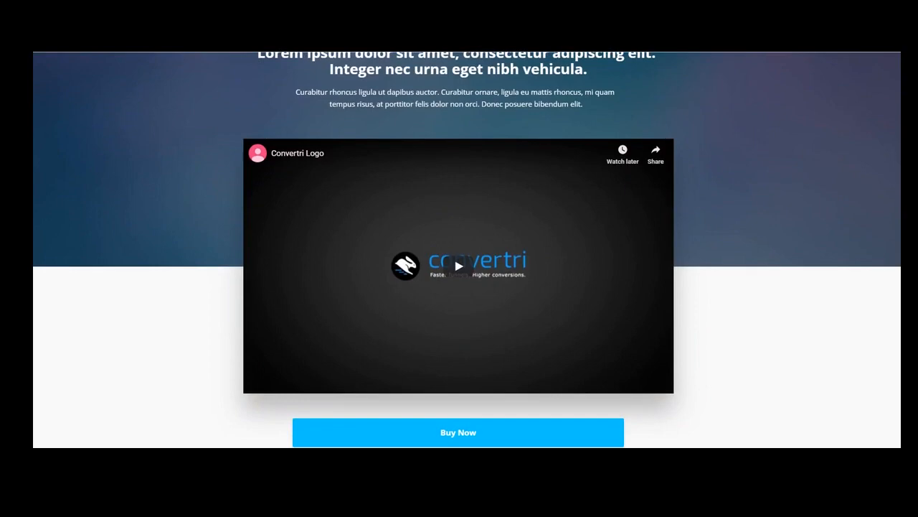
{"action": "scroll", "scroll_direction": "down", "scroll_amount": 3}
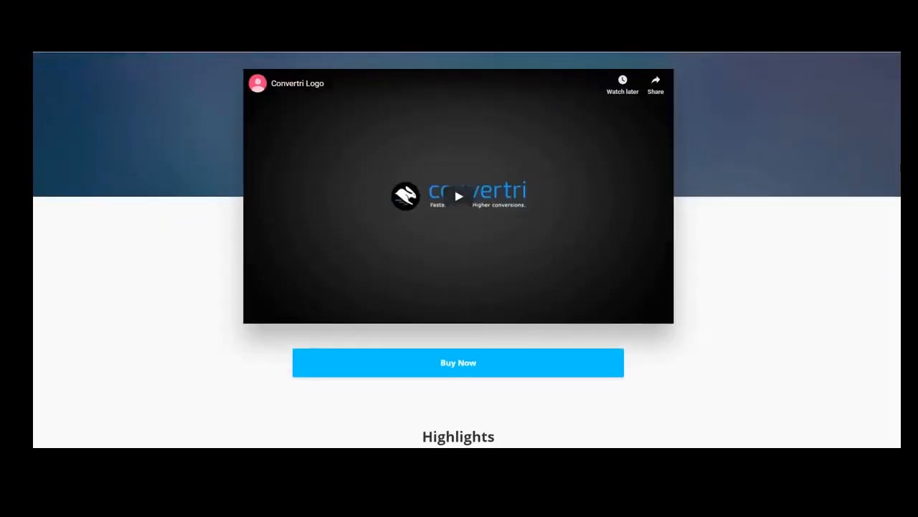
{"action": "mouse_move", "coordinate": [815, 138]}
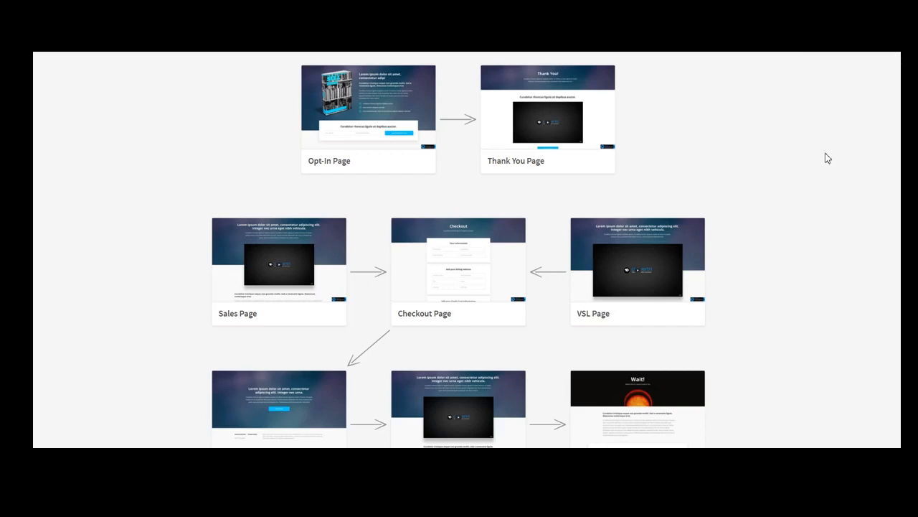
{"action": "mouse_move", "coordinate": [835, 153]}
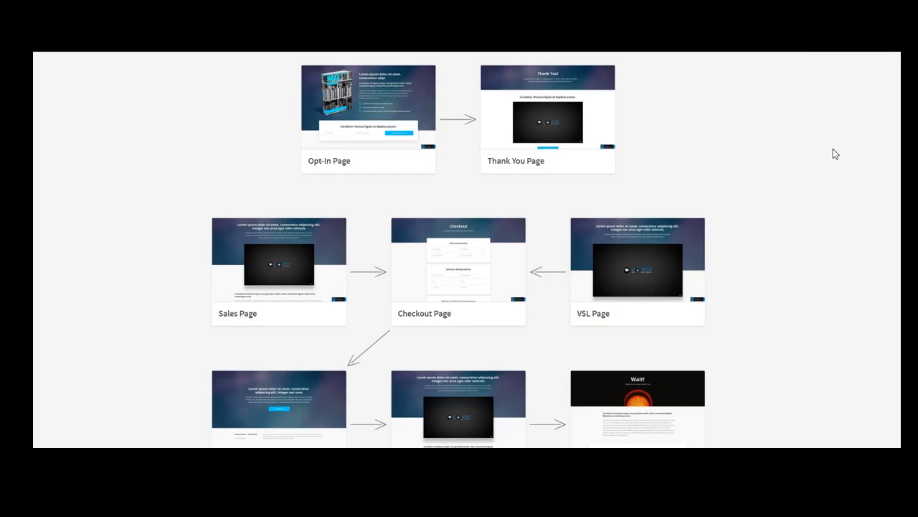
Step: Scroll the template's page map to reveal the Delivery, Upsell and Downsell pages
{"action": "scroll", "scroll_direction": "down", "scroll_amount": 3}
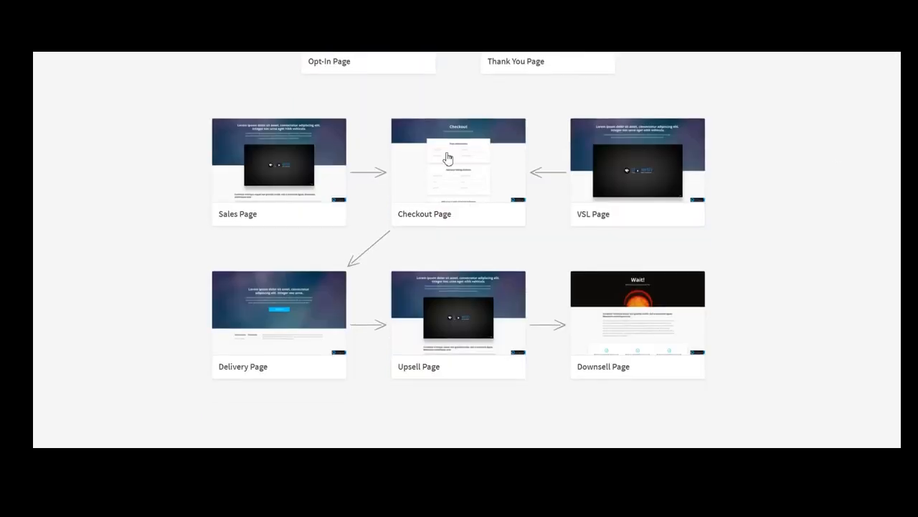
{"action": "mouse_move", "coordinate": [278, 310]}
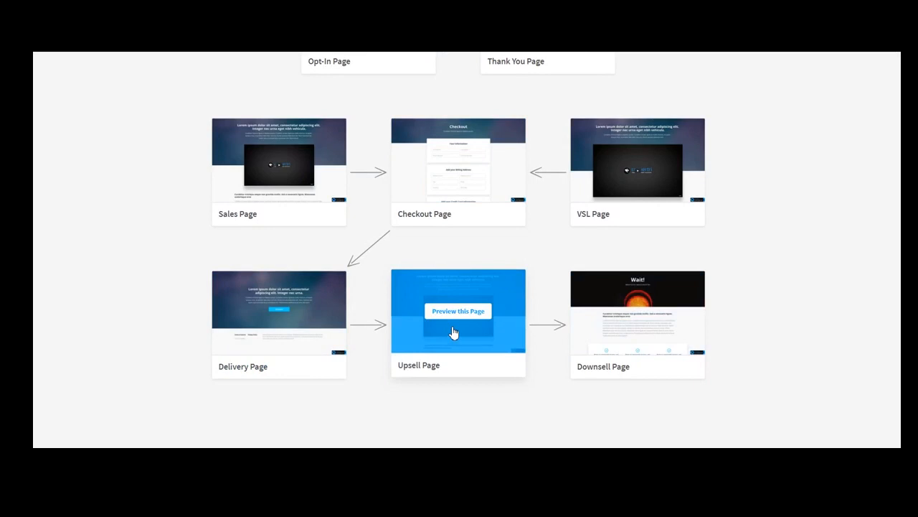
{"action": "mouse_move", "coordinate": [449, 329]}
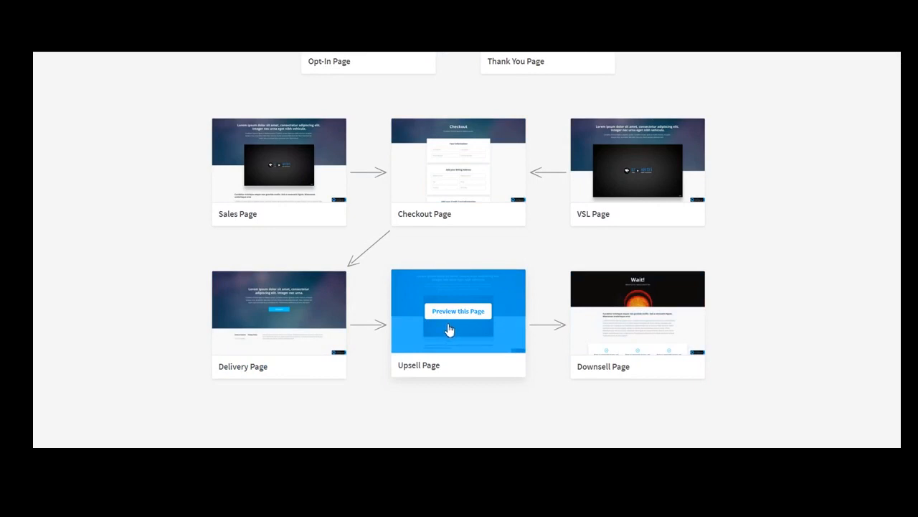
{"action": "mouse_move", "coordinate": [508, 339]}
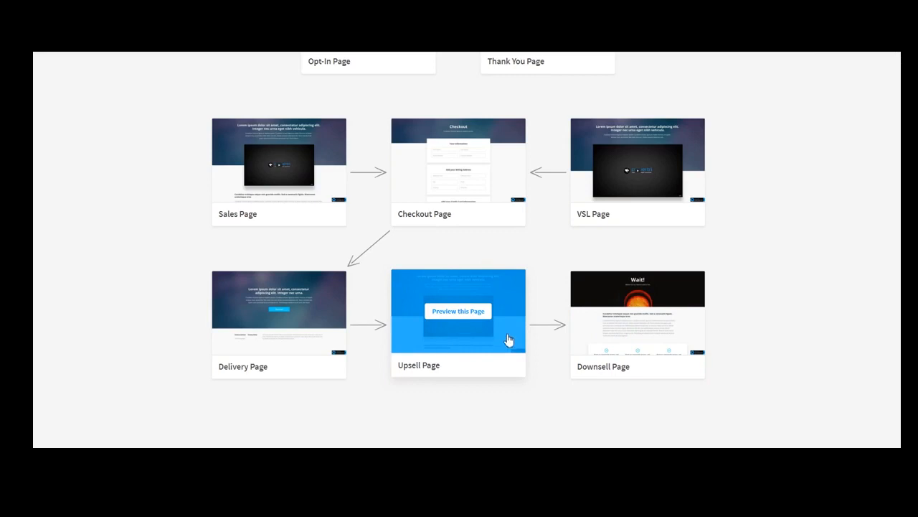
{"action": "mouse_move", "coordinate": [505, 333]}
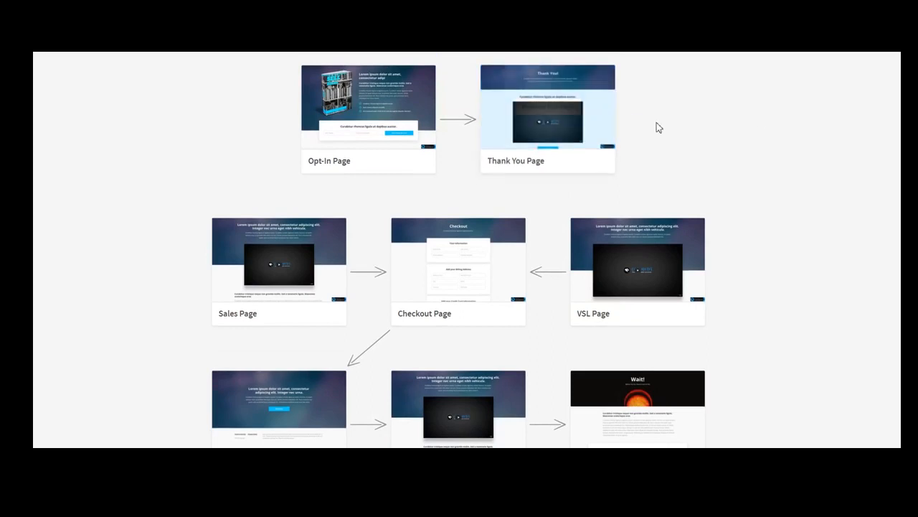
{"action": "mouse_move", "coordinate": [878, 343]}
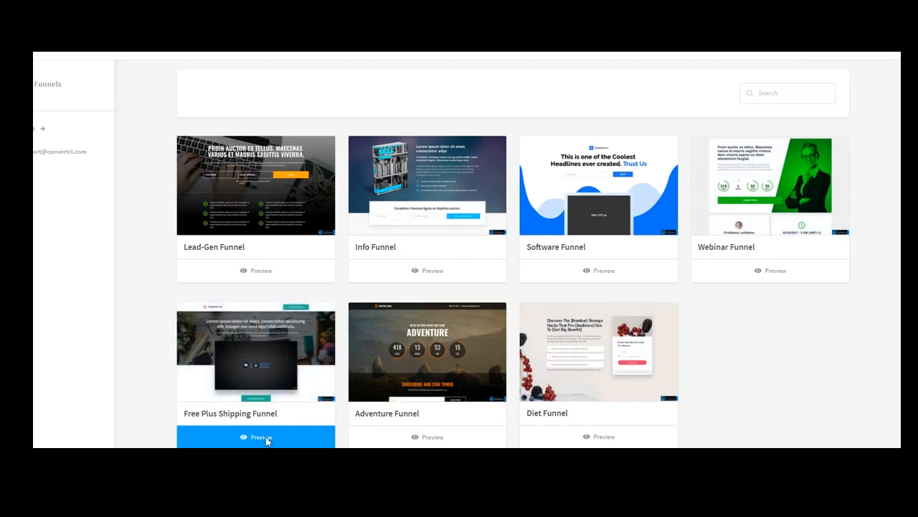
Step: Preview the Free Plus Shipping Funnel's sales, upsell and thank-you pages
{"action": "left_click", "coordinate": [255, 436]}
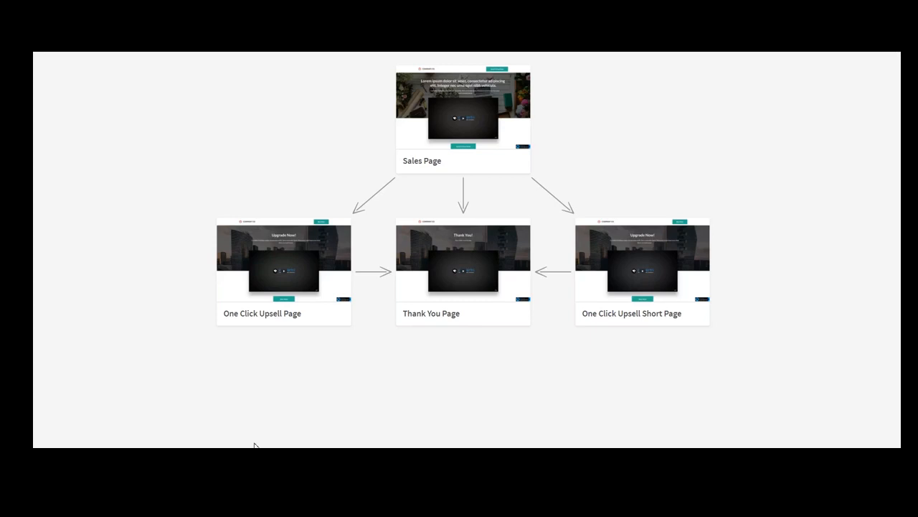
{"action": "mouse_move", "coordinate": [579, 336]}
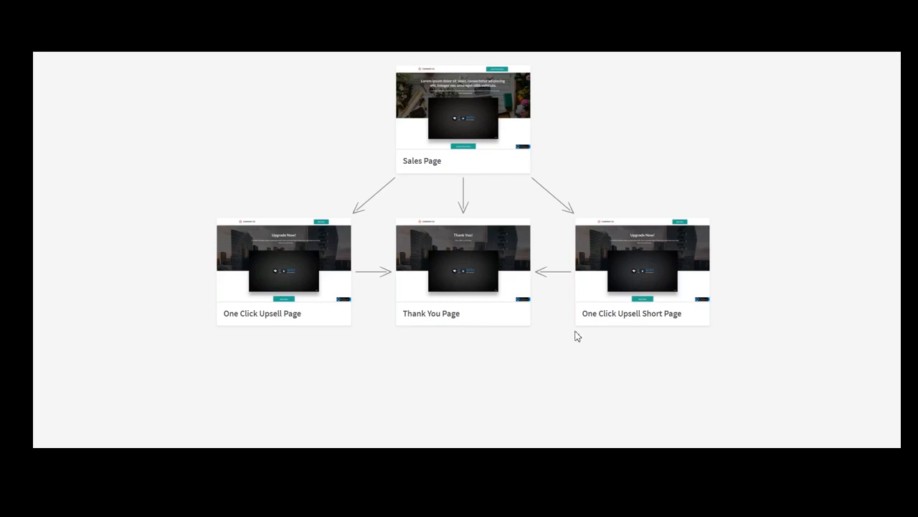
{"action": "mouse_move", "coordinate": [614, 106]}
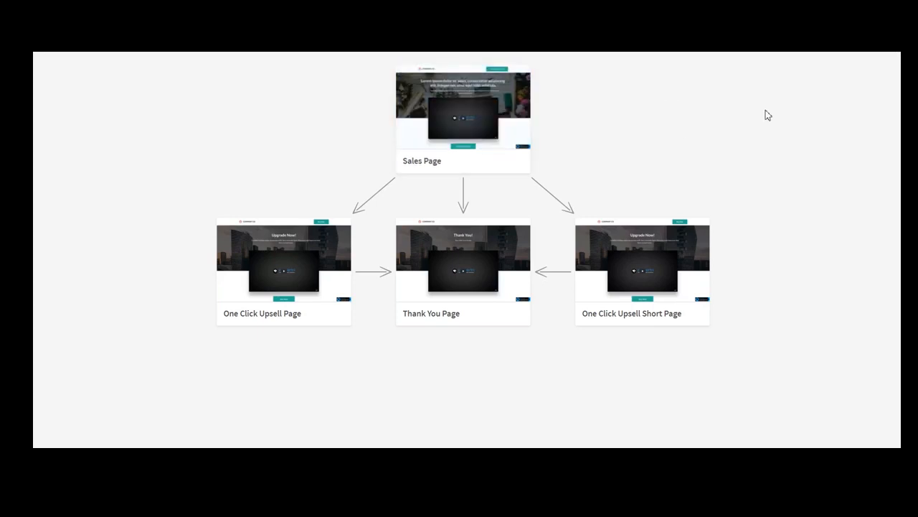
{"action": "mouse_move", "coordinate": [724, 144]}
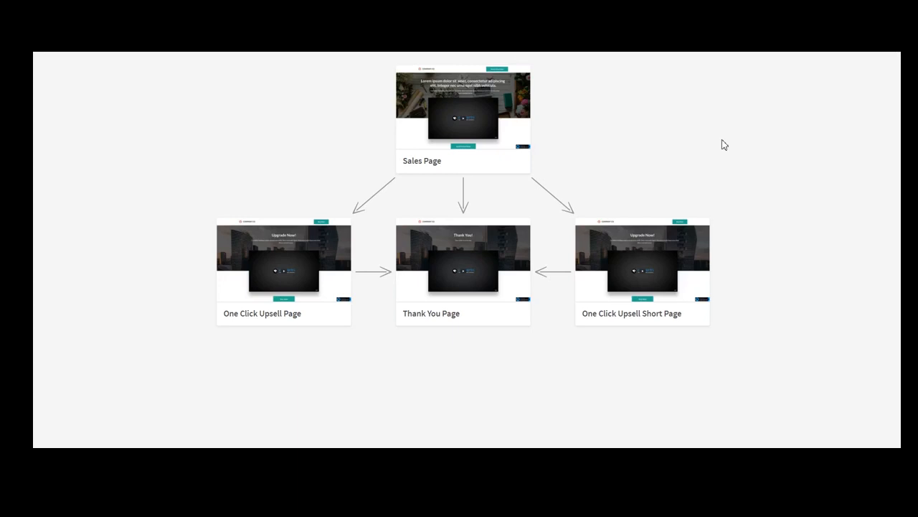
{"action": "mouse_move", "coordinate": [706, 139]}
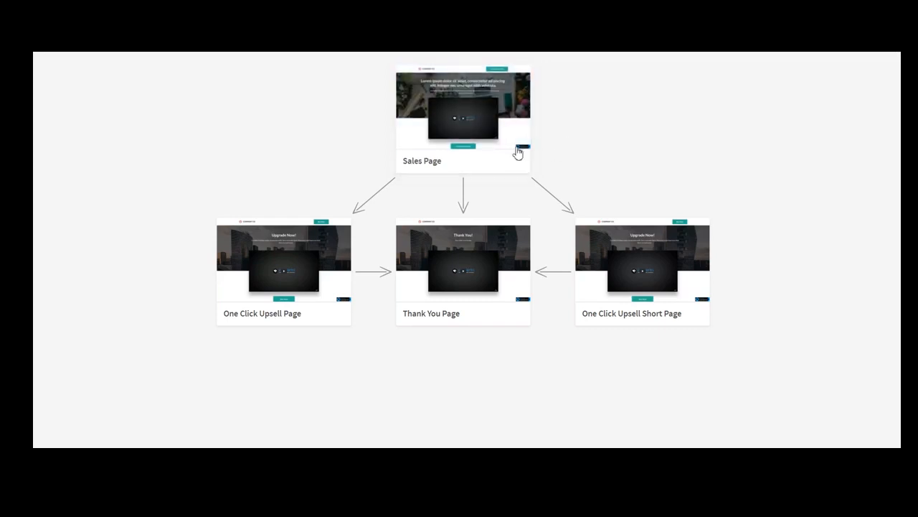
{"action": "mouse_move", "coordinate": [593, 161]}
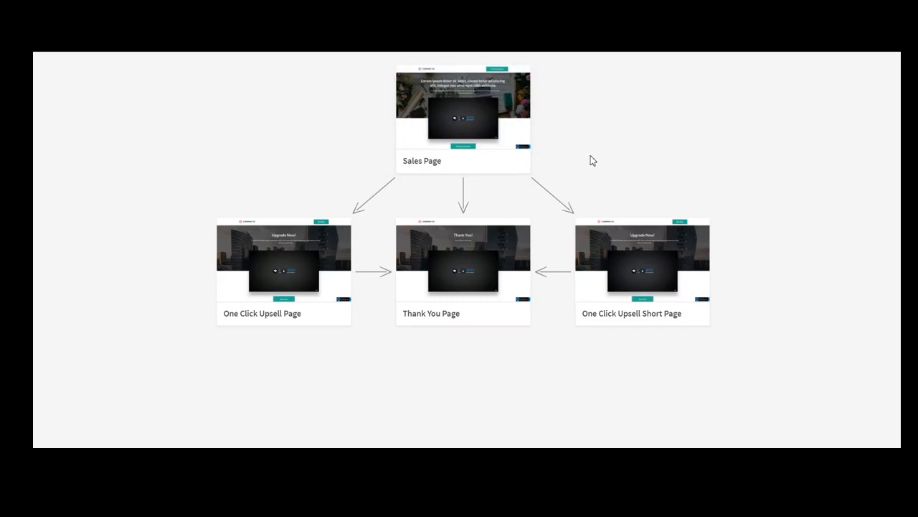
{"action": "mouse_move", "coordinate": [594, 155]}
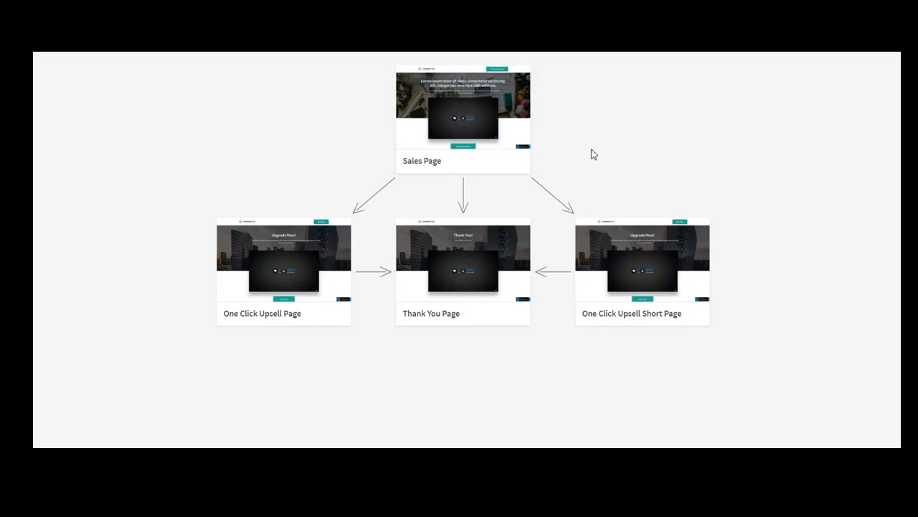
{"action": "mouse_move", "coordinate": [675, 141]}
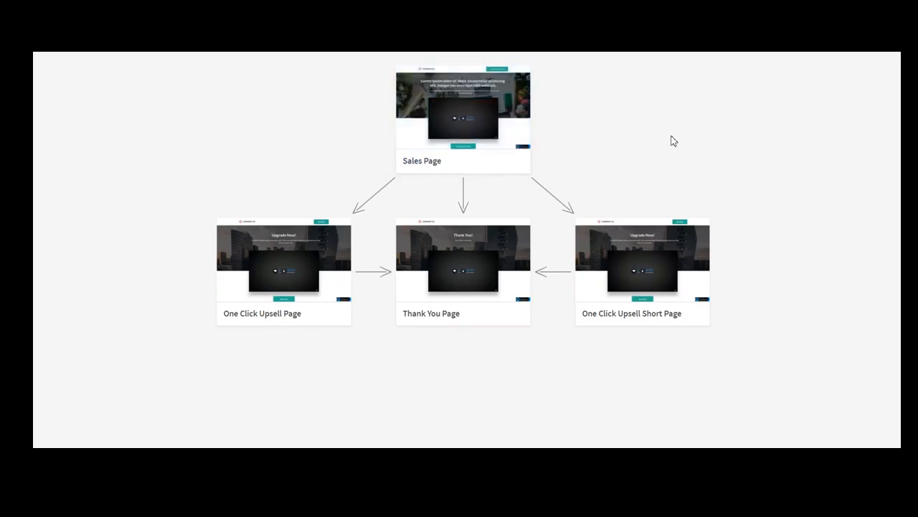
{"action": "mouse_move", "coordinate": [680, 142]}
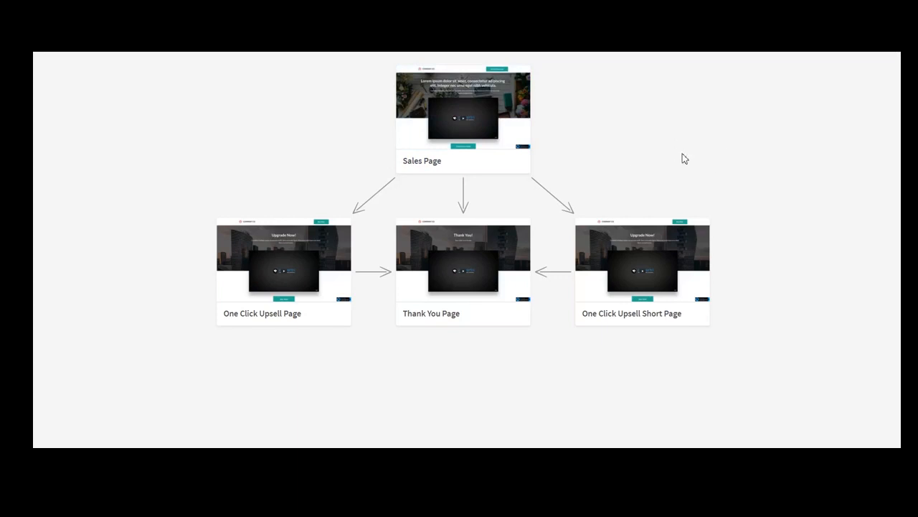
{"action": "mouse_move", "coordinate": [689, 142]}
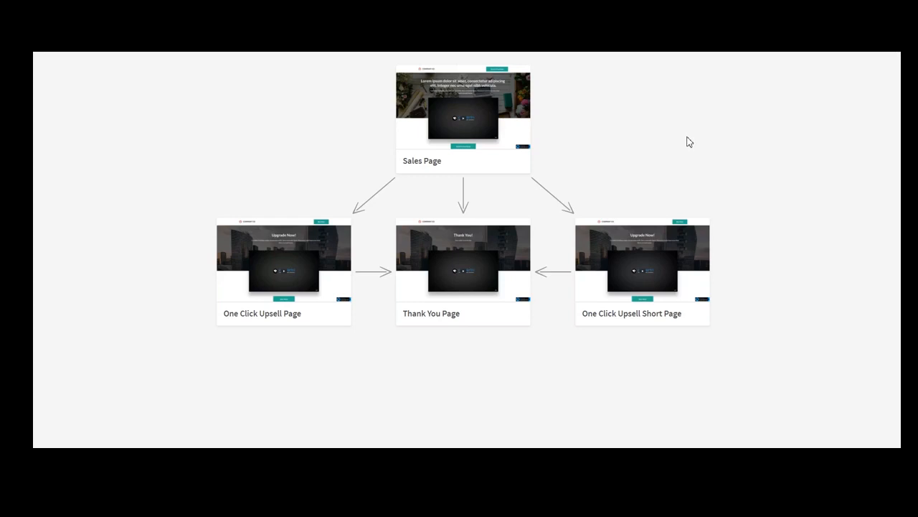
{"action": "mouse_move", "coordinate": [686, 137]}
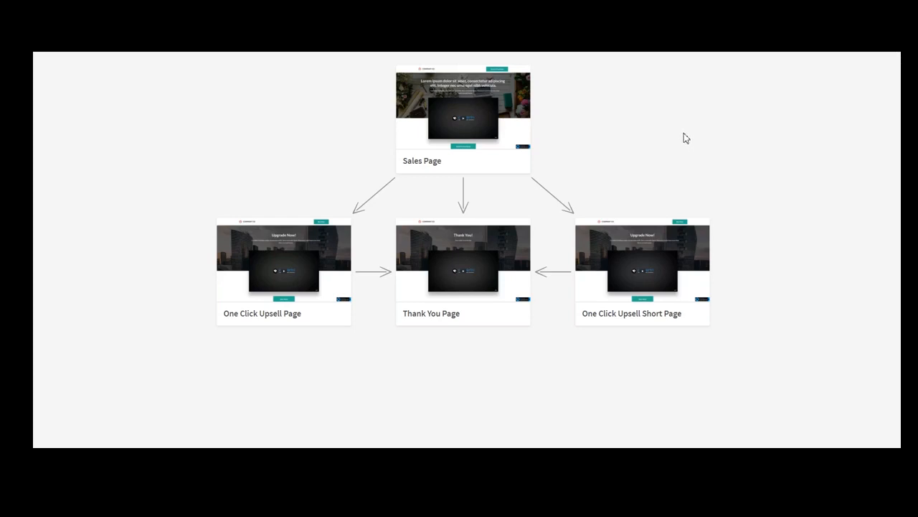
{"action": "mouse_move", "coordinate": [695, 147]}
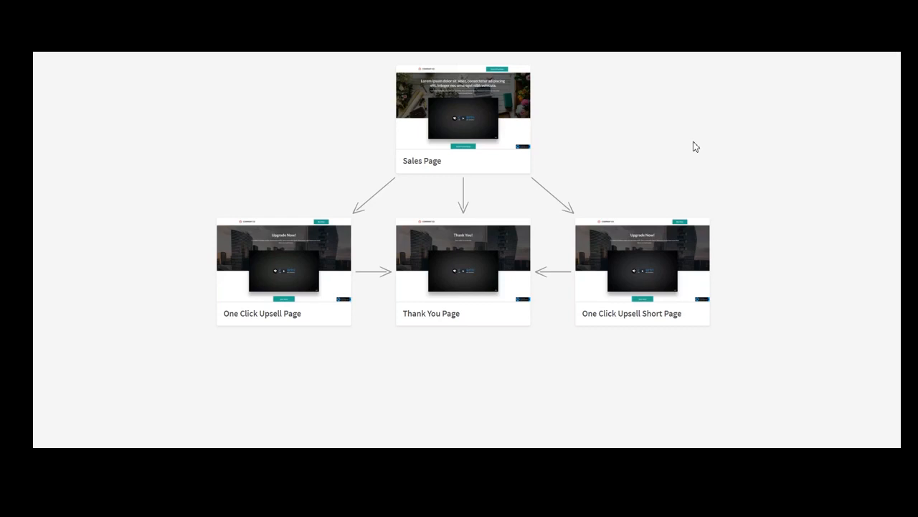
{"action": "mouse_move", "coordinate": [323, 247]}
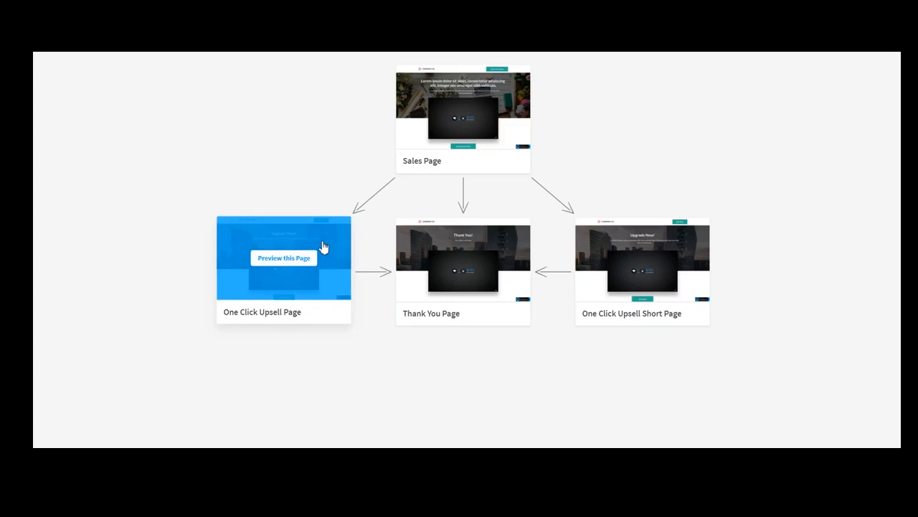
{"action": "mouse_move", "coordinate": [376, 198]}
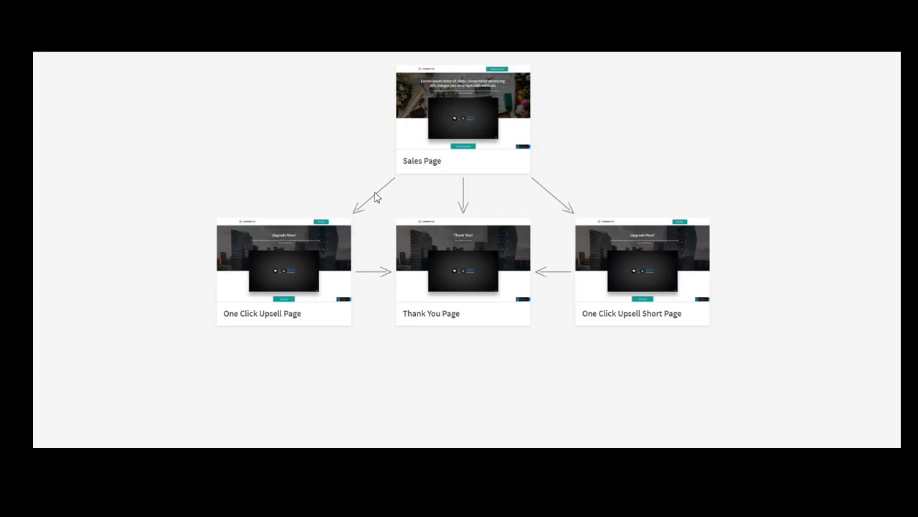
{"action": "mouse_move", "coordinate": [284, 258]}
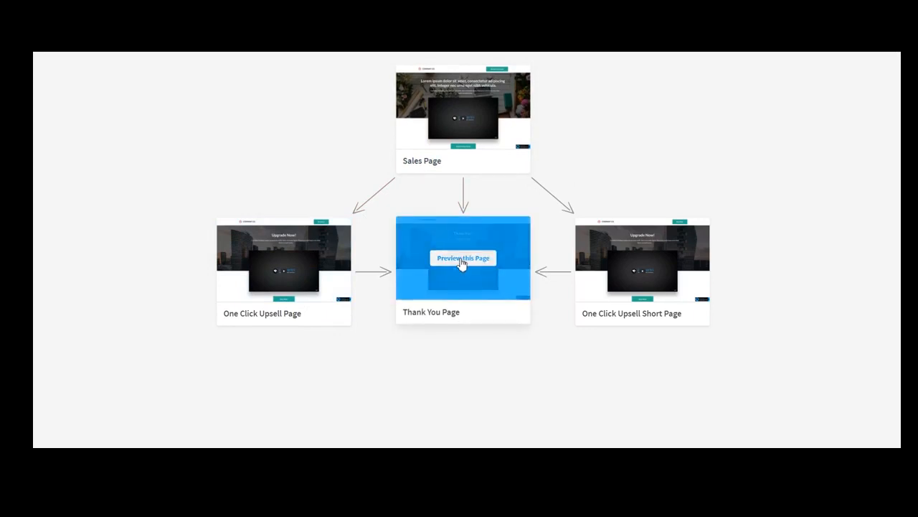
{"action": "mouse_move", "coordinate": [482, 129]}
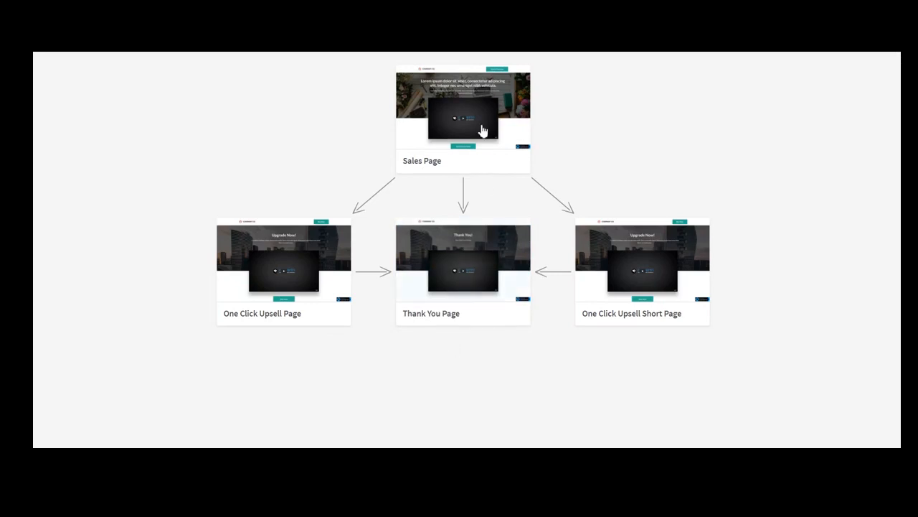
{"action": "mouse_move", "coordinate": [758, 277]}
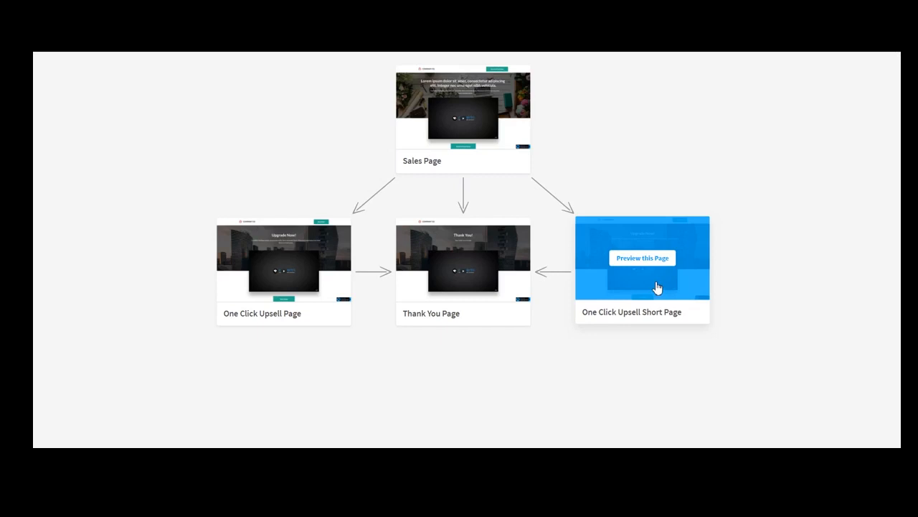
{"action": "mouse_move", "coordinate": [689, 261]}
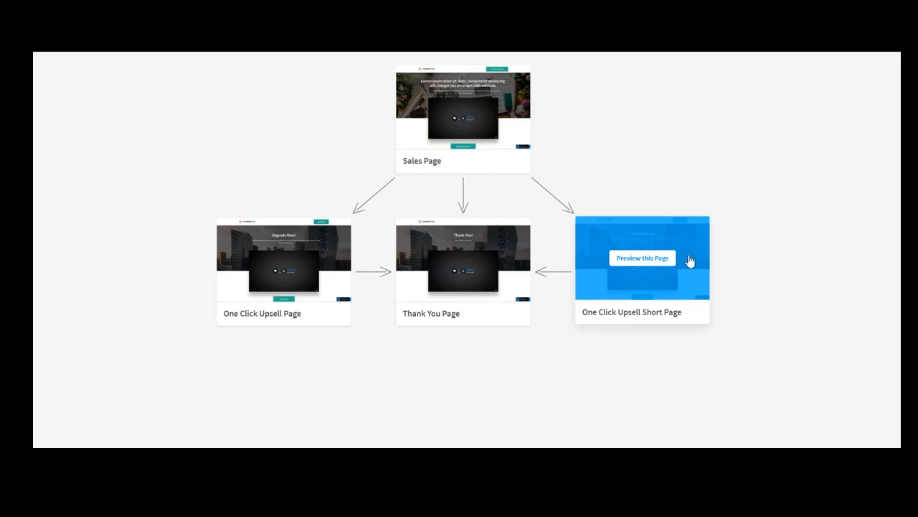
{"action": "mouse_move", "coordinate": [663, 256]}
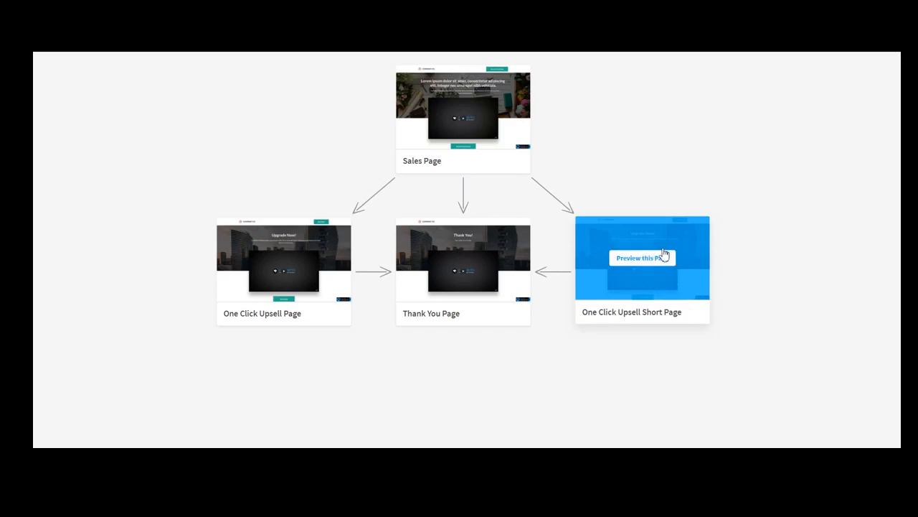
{"action": "mouse_move", "coordinate": [675, 286]}
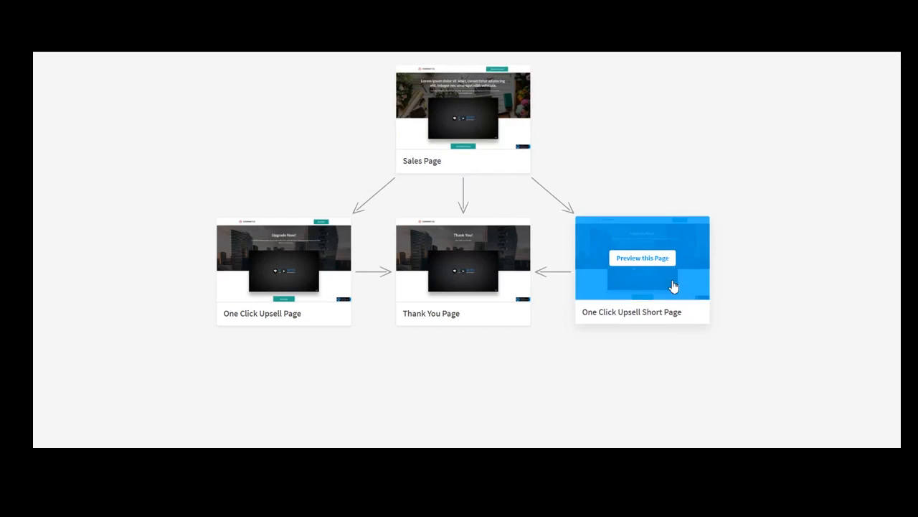
{"action": "mouse_move", "coordinate": [869, 149]}
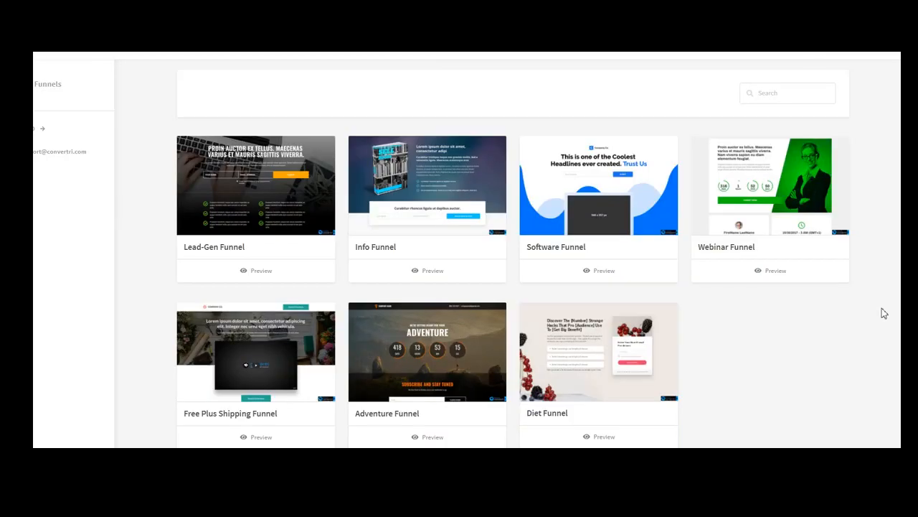
{"action": "mouse_move", "coordinate": [581, 258]}
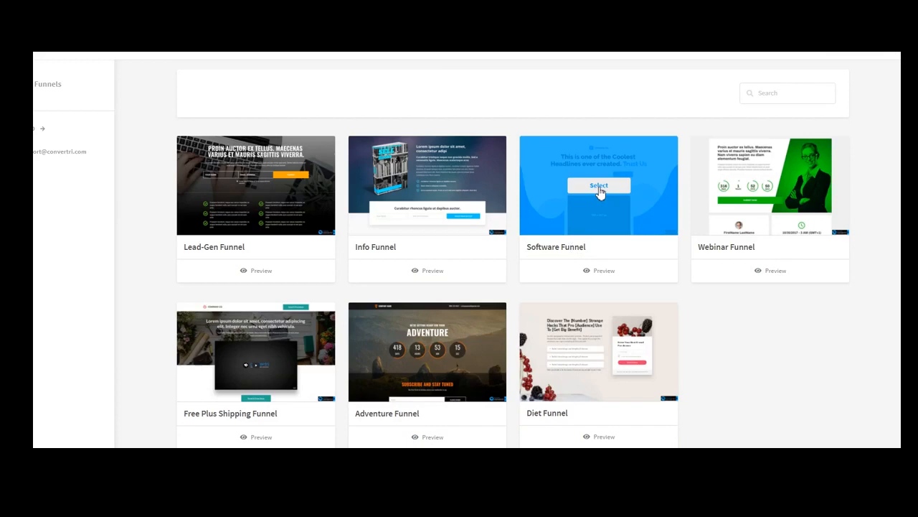
Step: Create a Software Funnel named 'tel' on the onlinecampaigns.convertri.com domain
{"action": "left_click", "coordinate": [599, 185]}
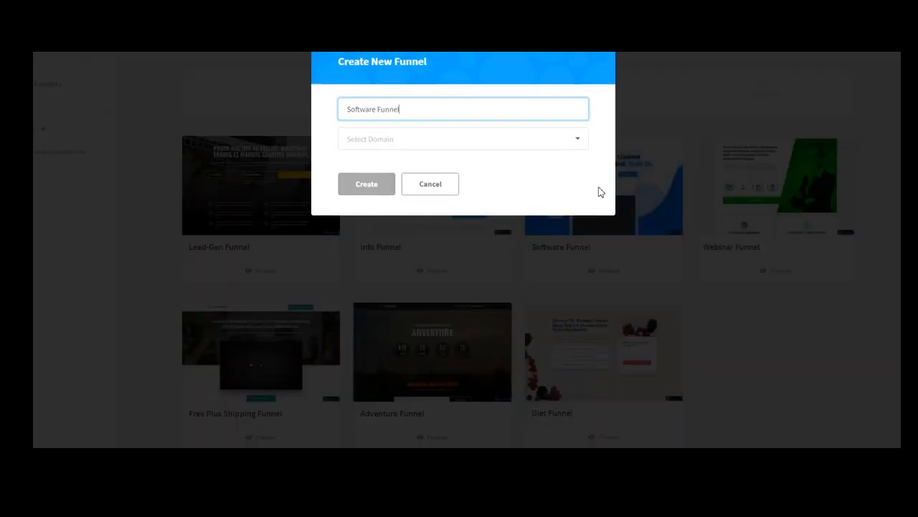
{"action": "mouse_move", "coordinate": [531, 164]}
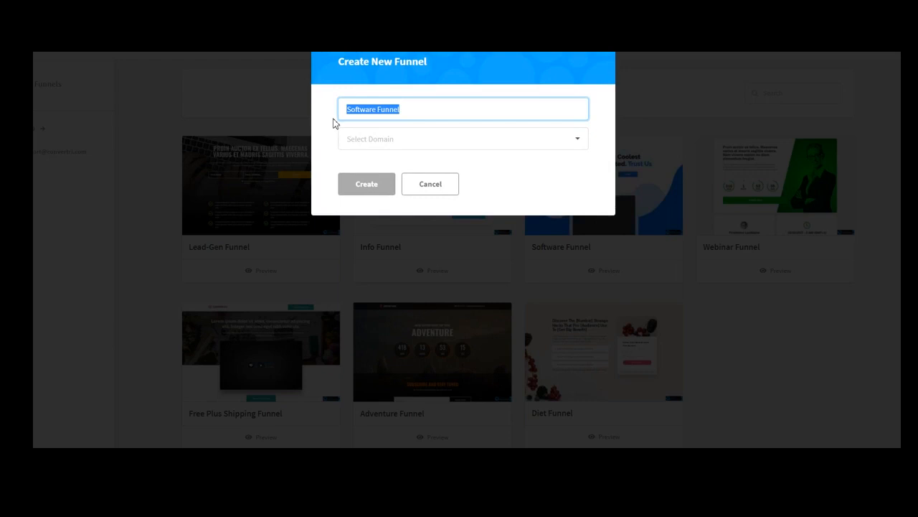
{"action": "type", "text": "tel"}
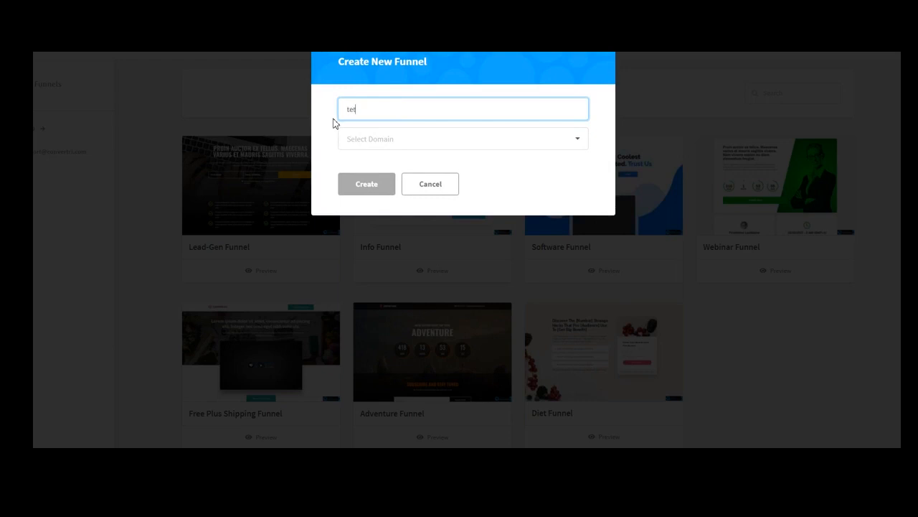
{"action": "left_click", "coordinate": [462, 138]}
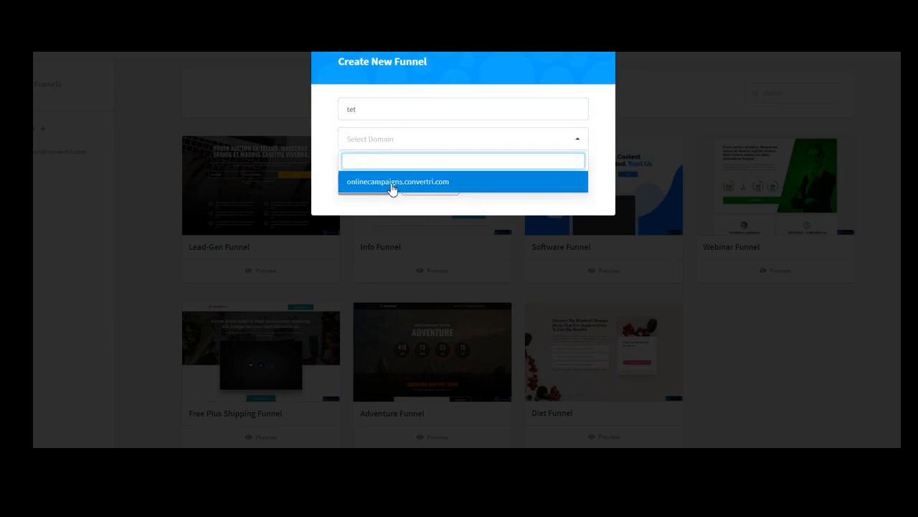
{"action": "left_click", "coordinate": [398, 181]}
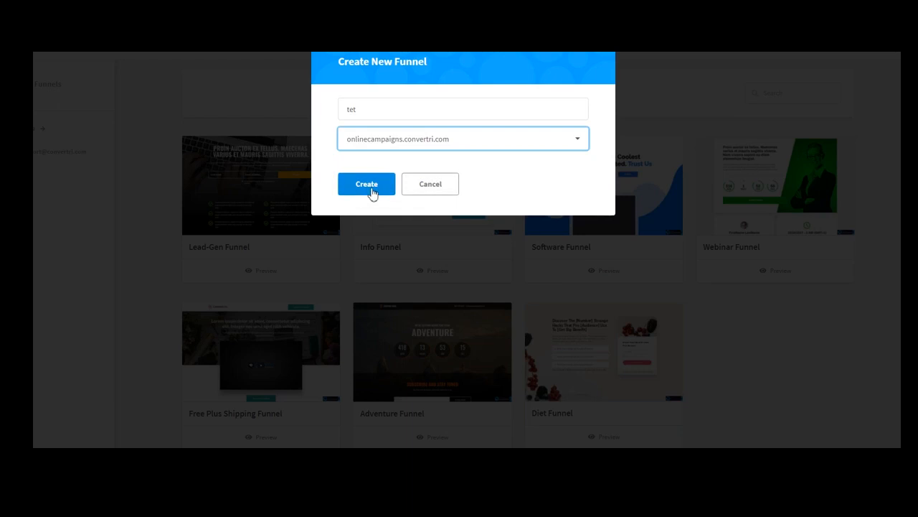
{"action": "left_click", "coordinate": [366, 183]}
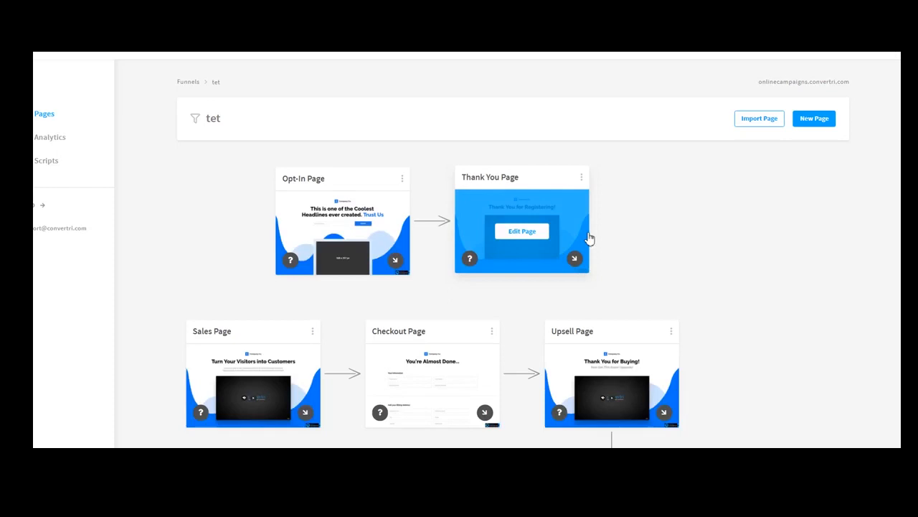
{"action": "mouse_move", "coordinate": [832, 236]}
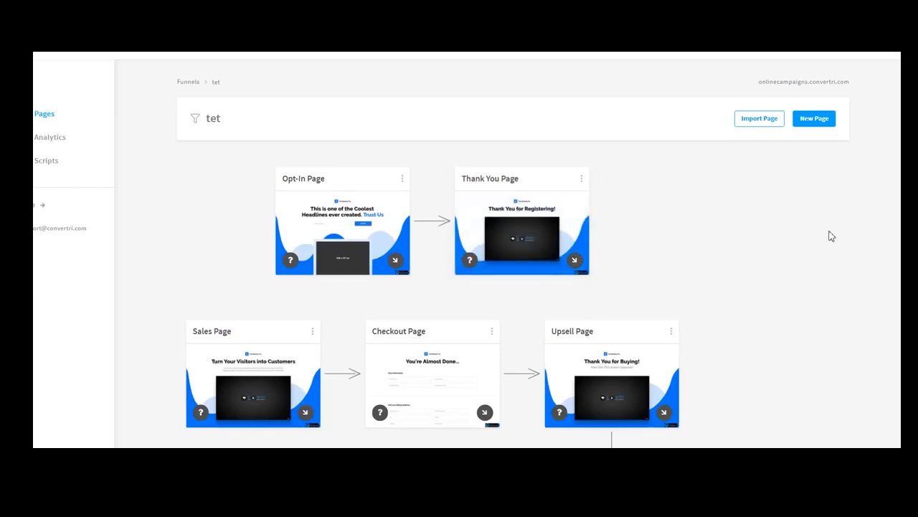
{"action": "scroll", "scroll_direction": "down", "scroll_amount": 3}
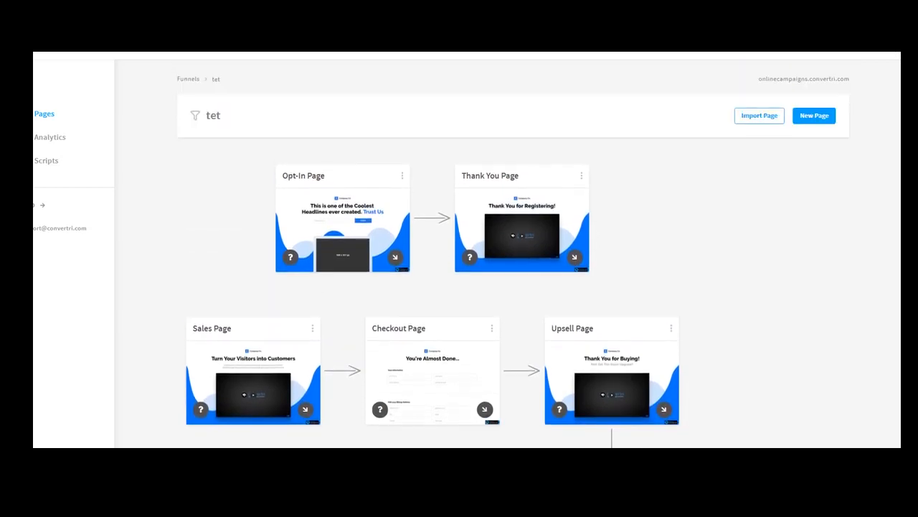
{"action": "mouse_move", "coordinate": [872, 231]}
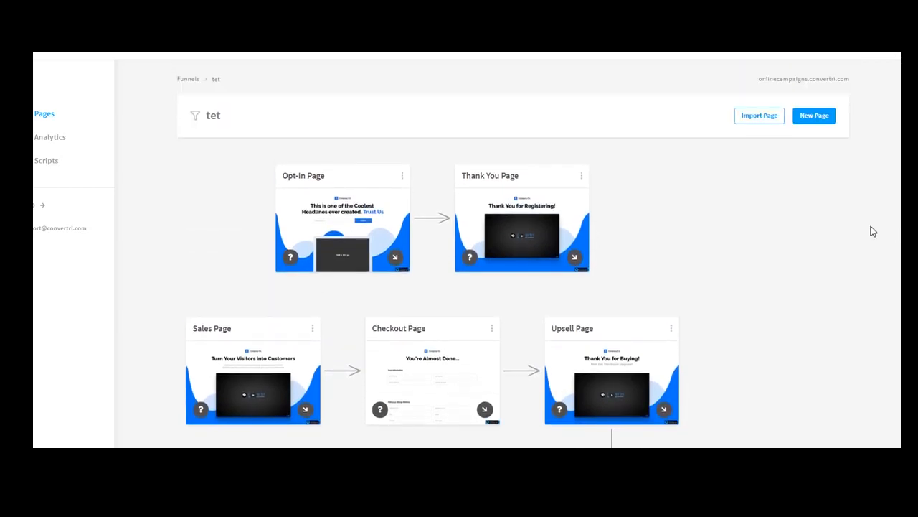
{"action": "mouse_move", "coordinate": [758, 214]}
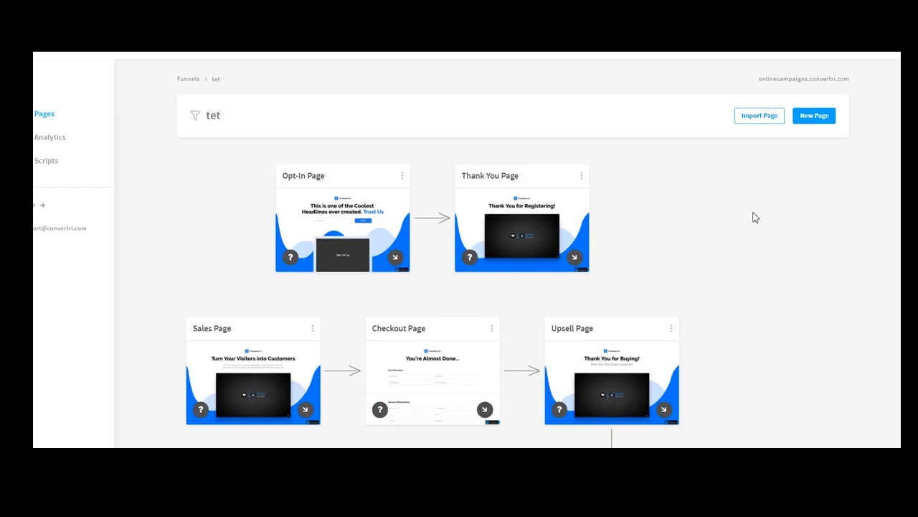
{"action": "mouse_move", "coordinate": [311, 194]}
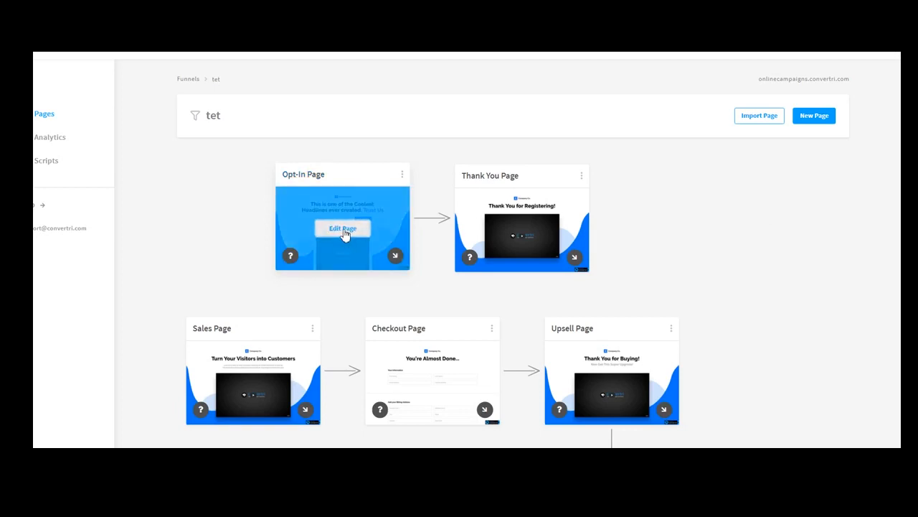
Step: Open the Opt-In Page in the editor and select its headline and Submit button
{"action": "left_click", "coordinate": [341, 228]}
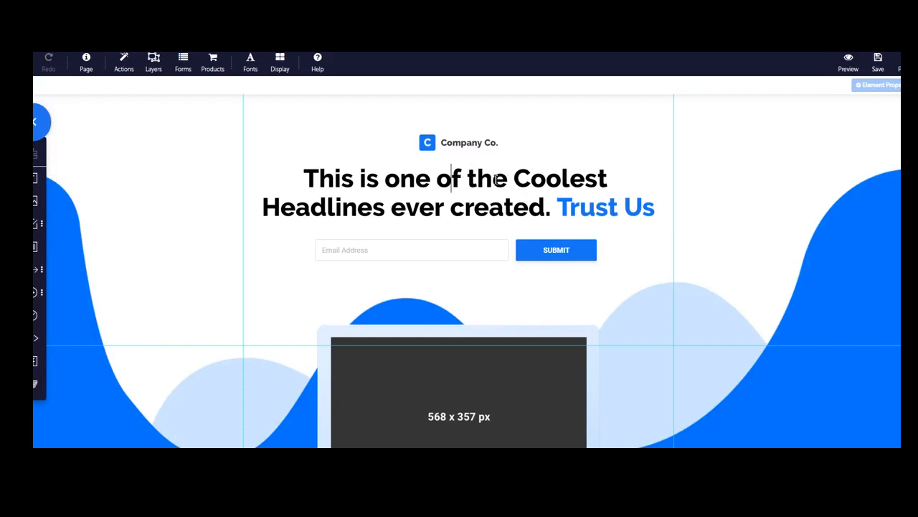
{"action": "left_click", "coordinate": [455, 192]}
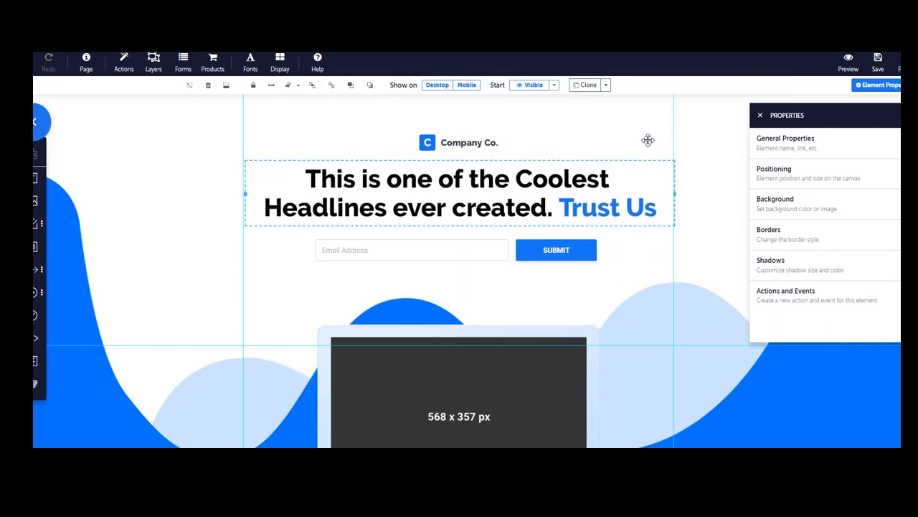
{"action": "mouse_move", "coordinate": [697, 142]}
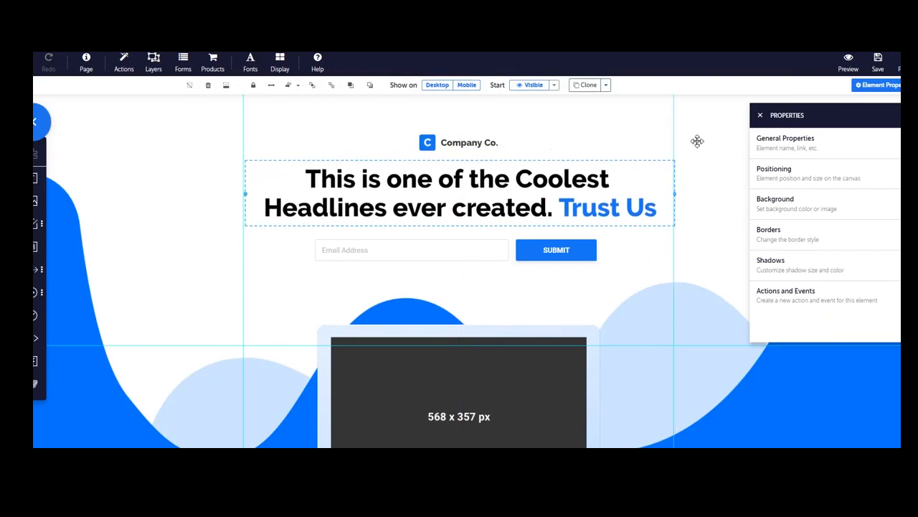
{"action": "left_click", "coordinate": [557, 249]}
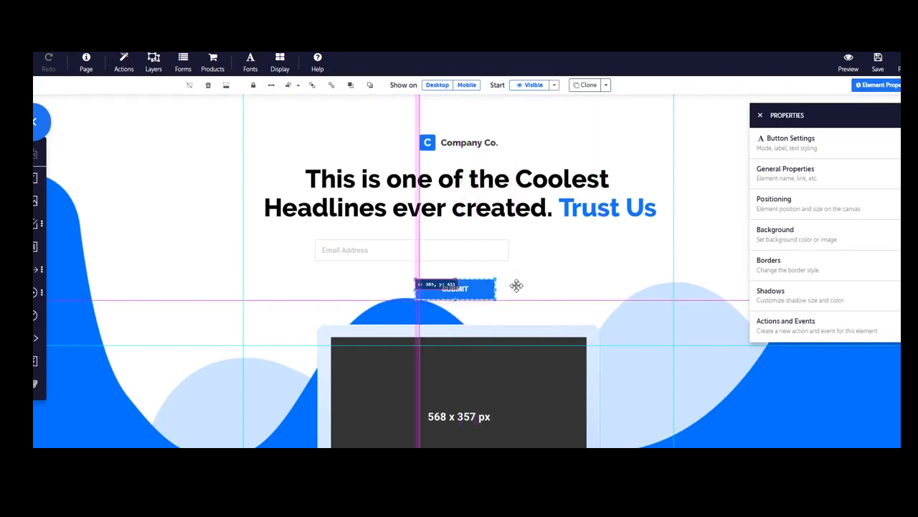
Step: Reposition the Submit button and nudge the video placeholder left, then back toward centre
{"action": "left_click_drag", "start_coordinate": [456, 287], "coordinate": [591, 251]}
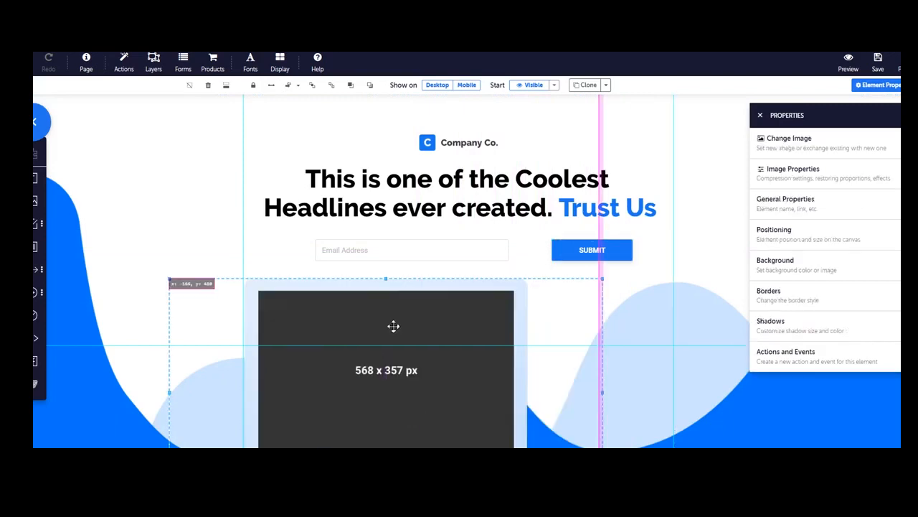
{"action": "left_click_drag", "start_coordinate": [393, 327], "coordinate": [472, 334]}
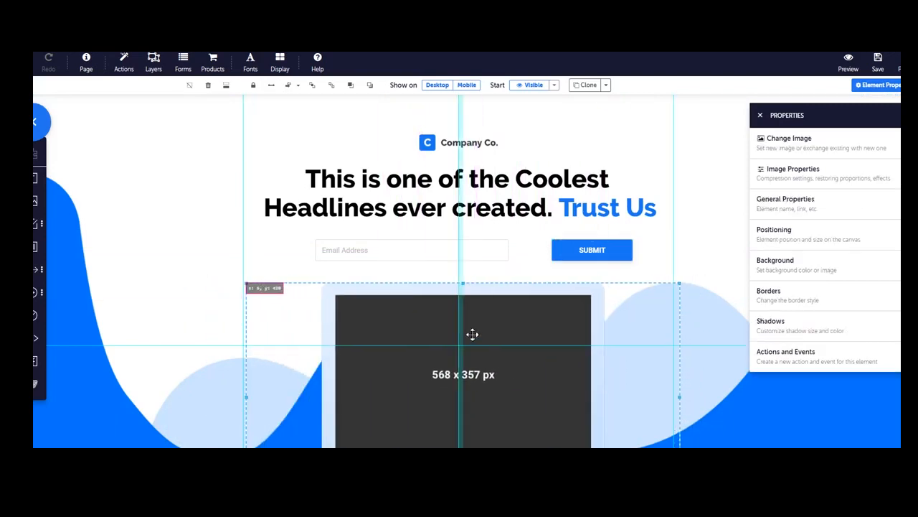
{"action": "left_click_drag", "start_coordinate": [462, 333], "coordinate": [473, 327]}
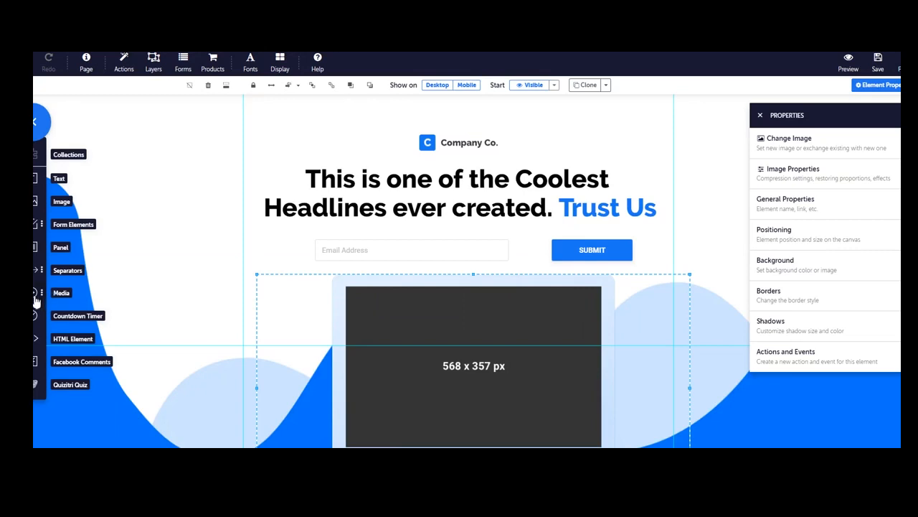
{"action": "mouse_move", "coordinate": [43, 318]}
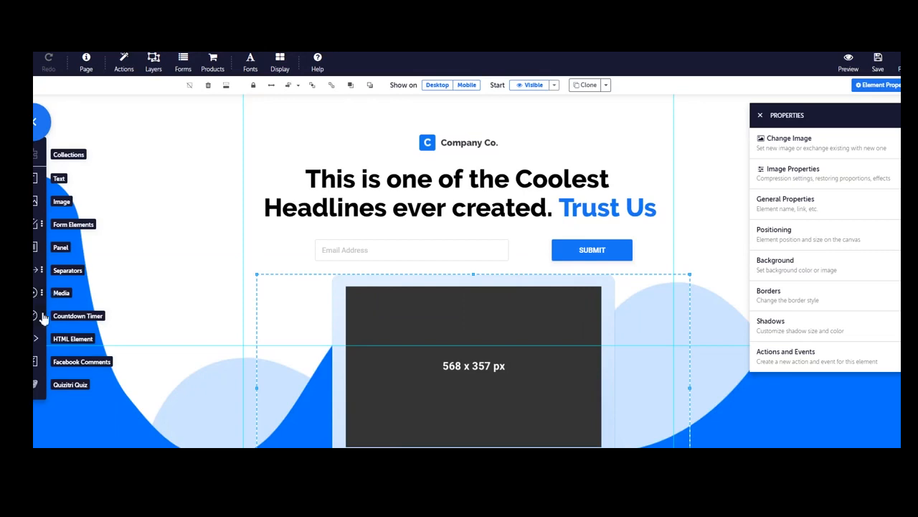
{"action": "mouse_move", "coordinate": [69, 324]}
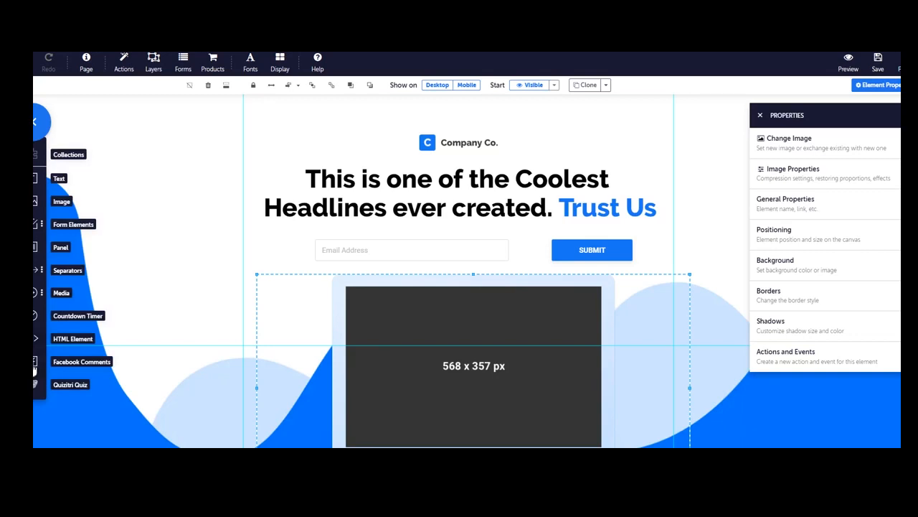
Step: Re-centre the video placeholder beneath the email form
{"action": "left_click_drag", "start_coordinate": [473, 366], "coordinate": [409, 349]}
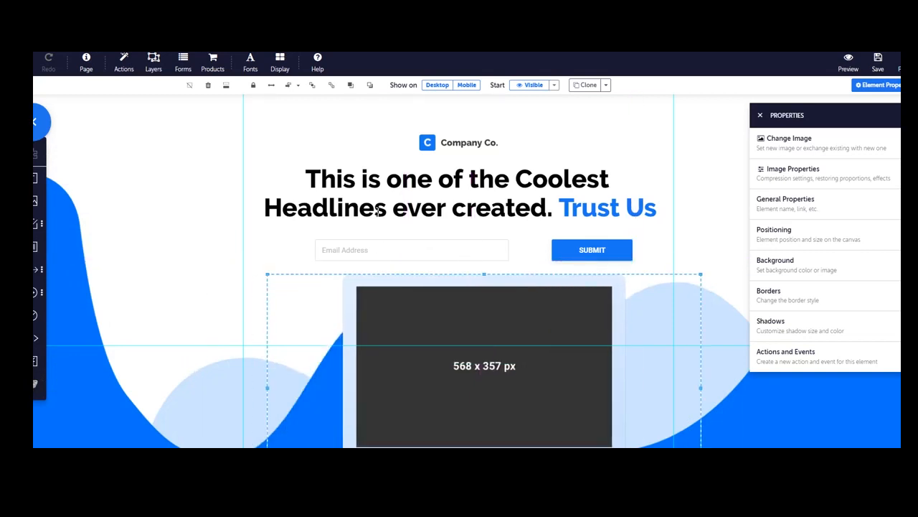
Step: Select the headline text block and view its Properties panel settings
{"action": "left_click", "coordinate": [457, 192]}
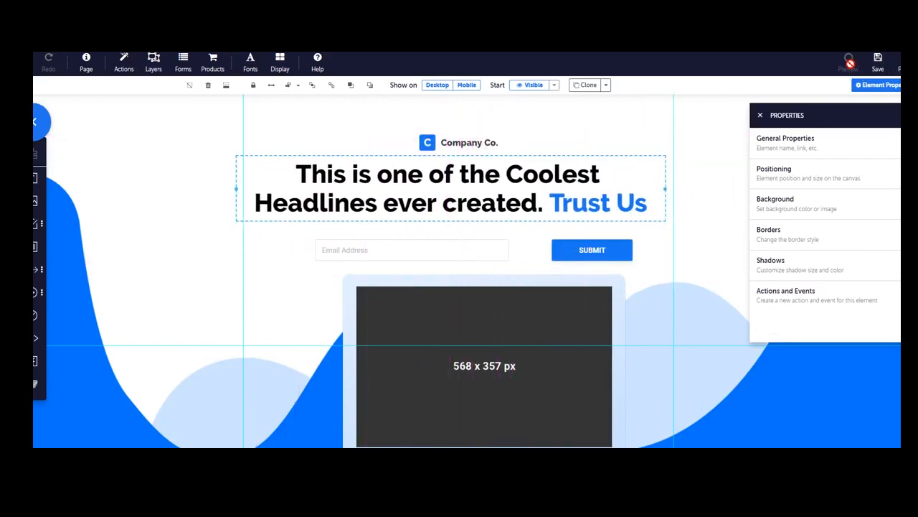
{"action": "left_click", "coordinate": [848, 58]}
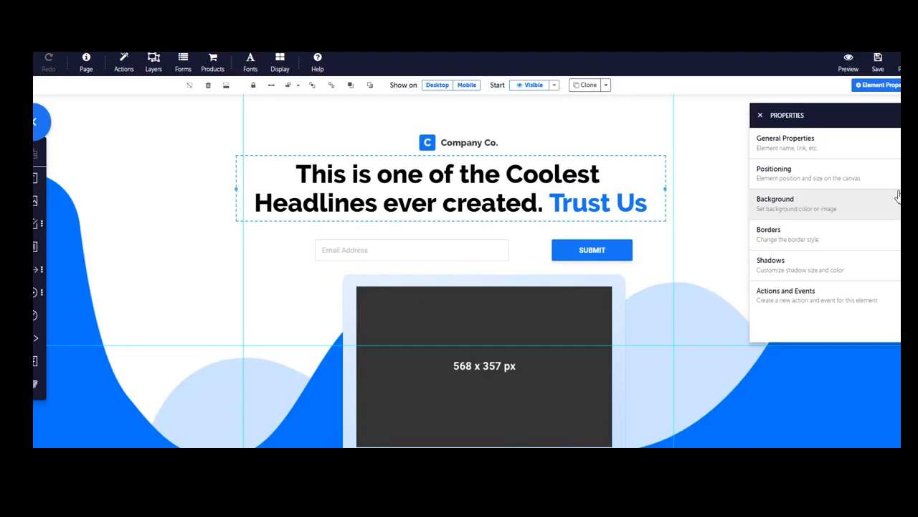
{"action": "mouse_move", "coordinate": [898, 199]}
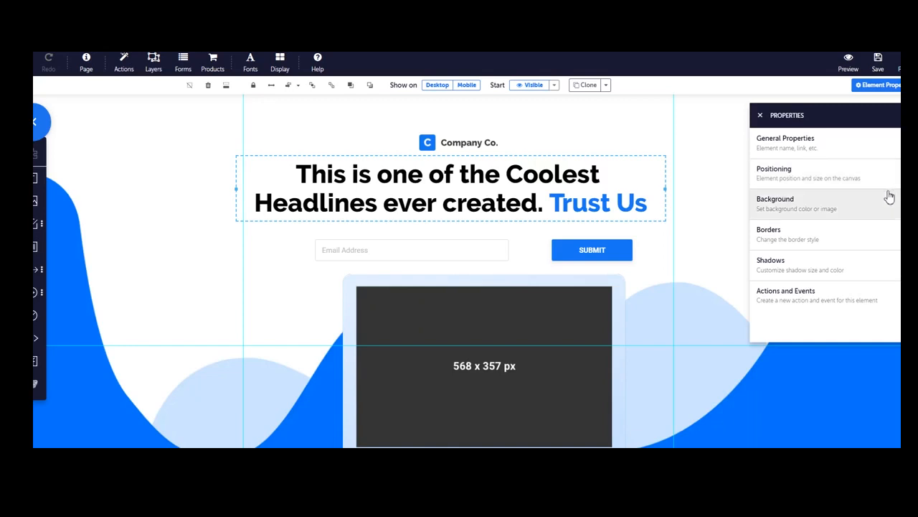
{"action": "mouse_move", "coordinate": [555, 283]}
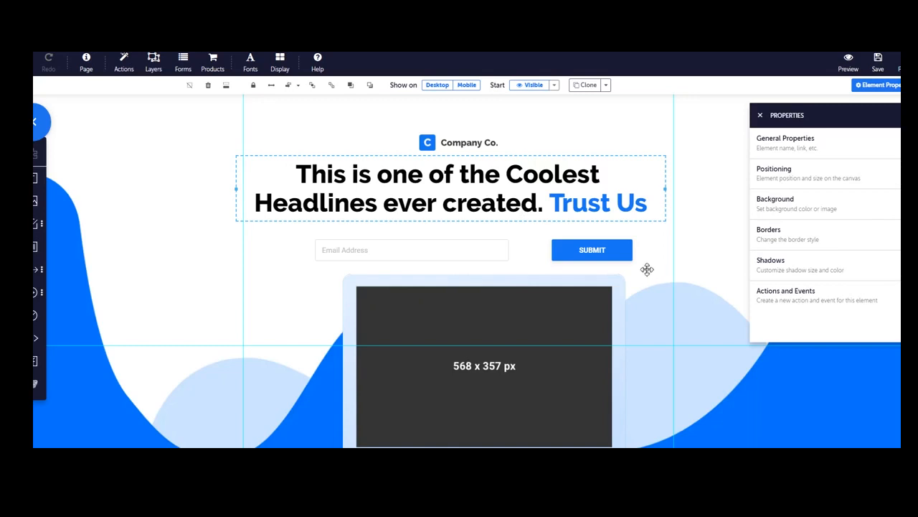
{"action": "mouse_move", "coordinate": [634, 261]}
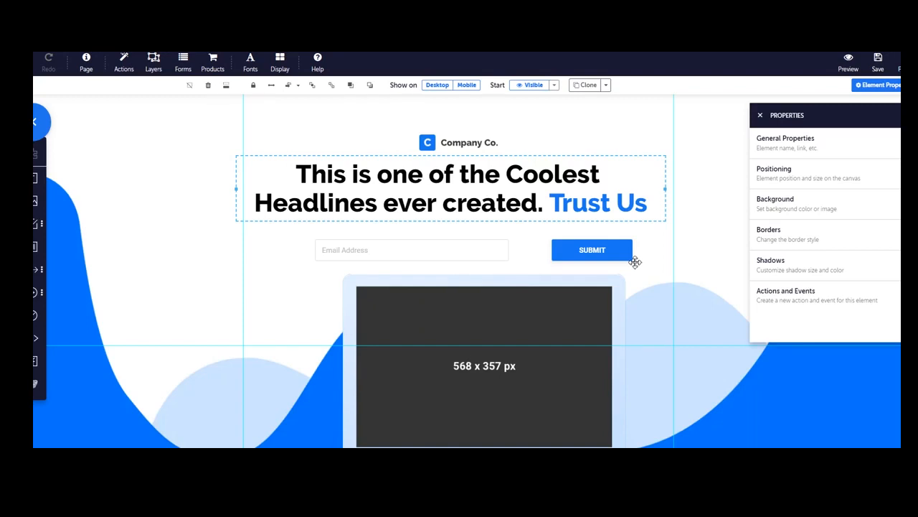
{"action": "mouse_move", "coordinate": [624, 408]}
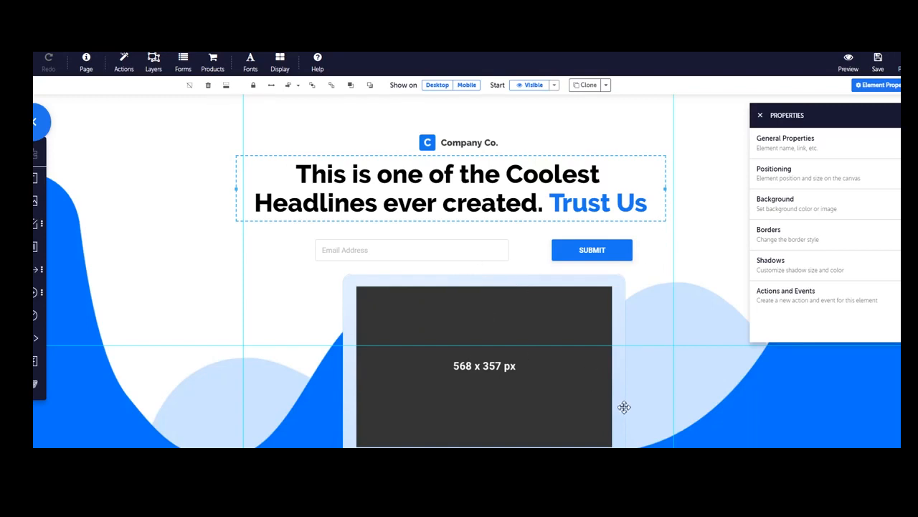
{"action": "mouse_move", "coordinate": [531, 239]}
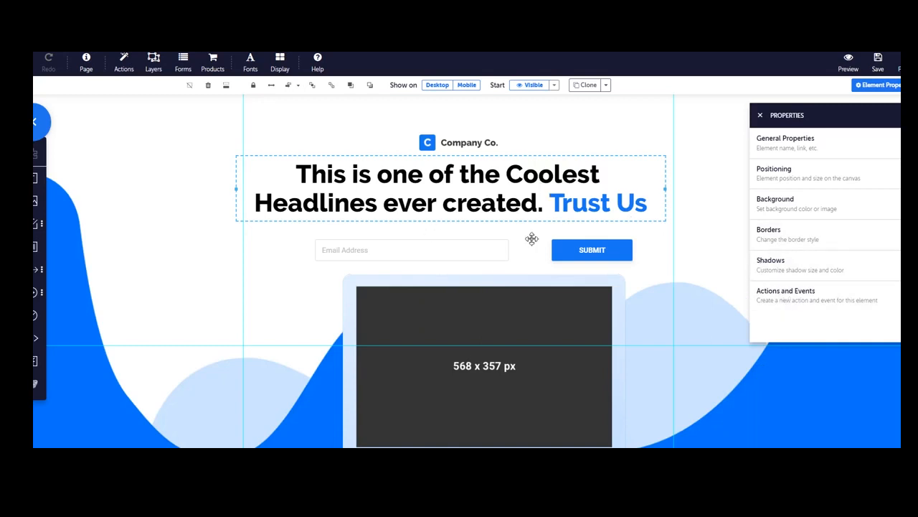
{"action": "mouse_move", "coordinate": [737, 321]}
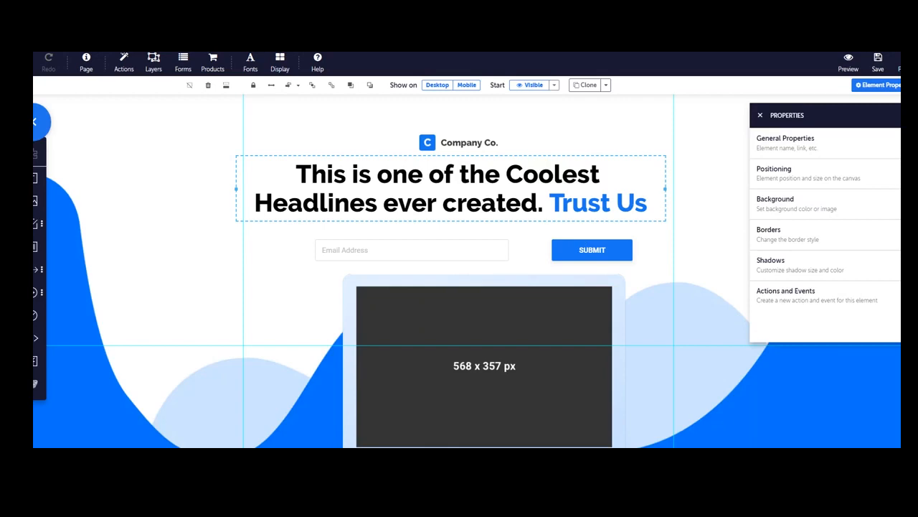
{"action": "scroll", "scroll_direction": "down", "scroll_amount": 3}
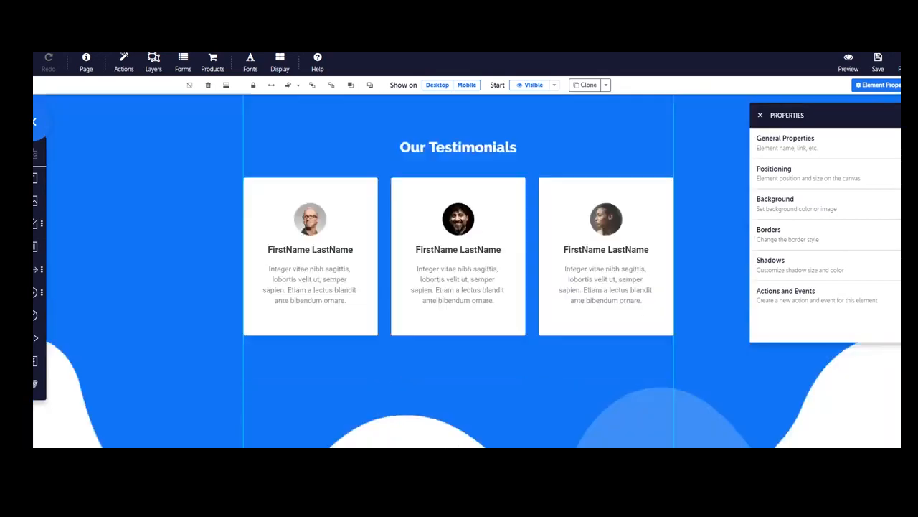
{"action": "scroll", "scroll_direction": "up", "scroll_amount": 3}
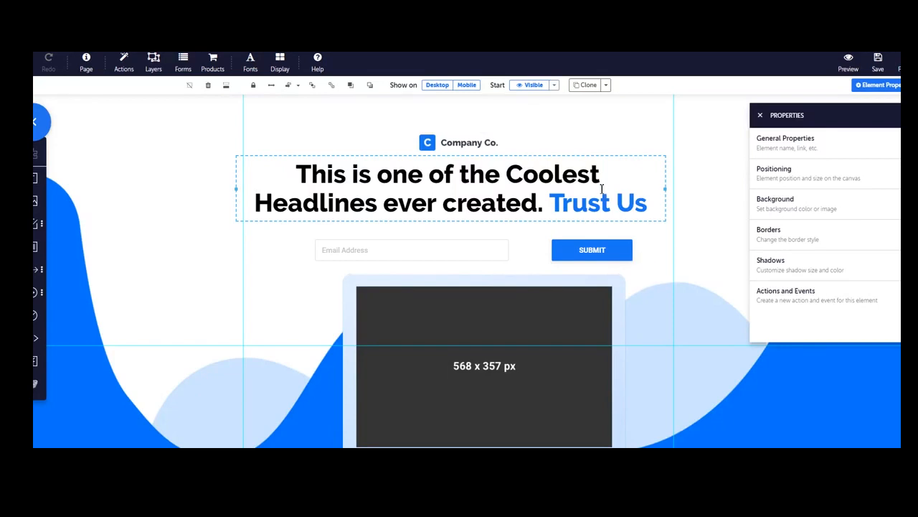
{"action": "mouse_move", "coordinate": [594, 158]}
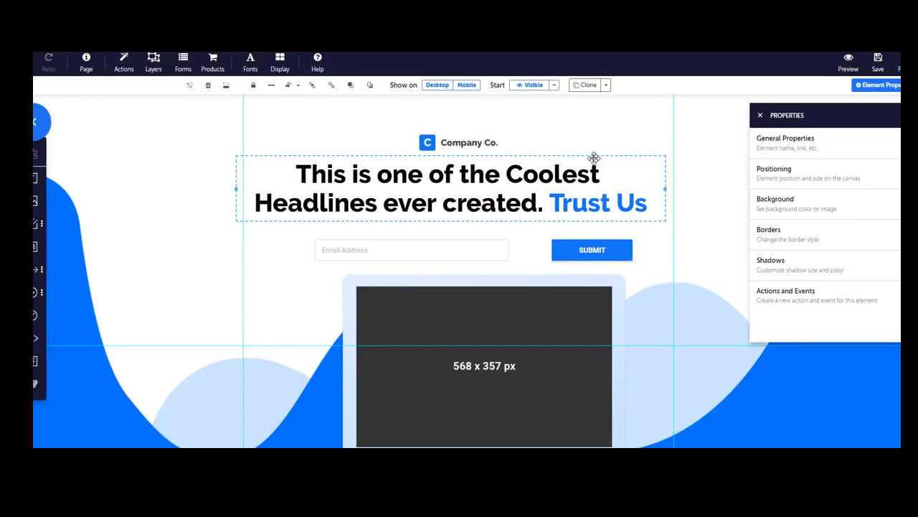